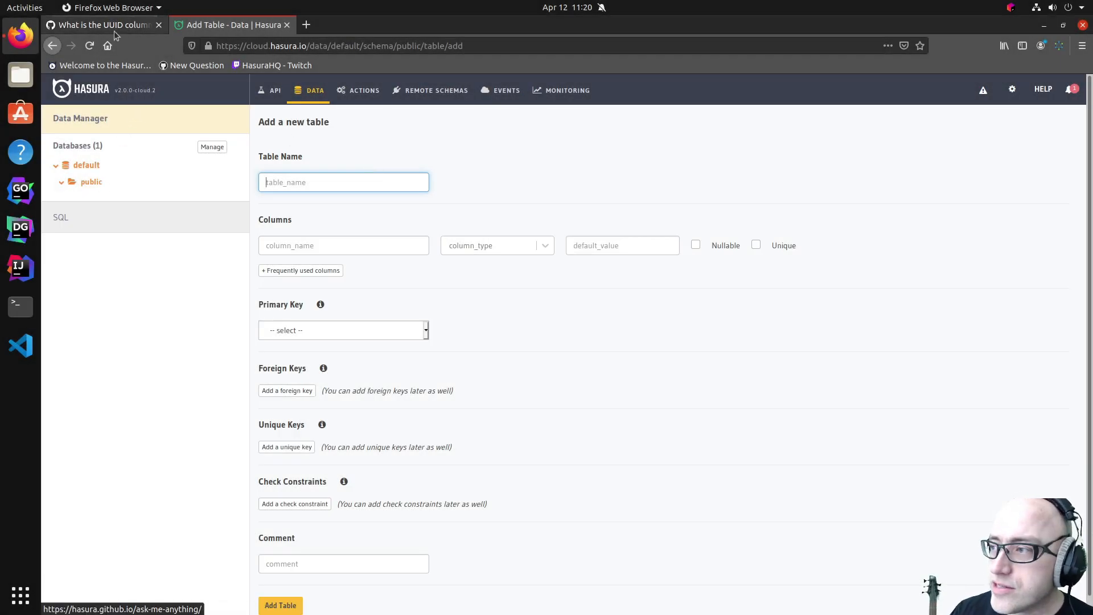
Switch to the GitHub issue 'What is the UUID column type good for'
click(102, 25)
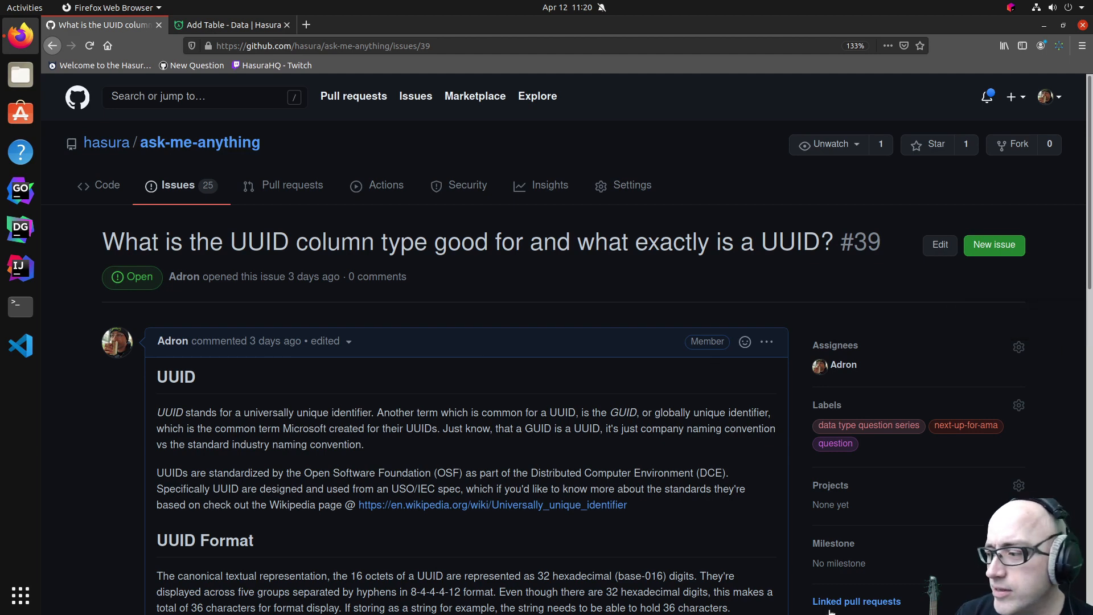
mouse_move(116, 458)
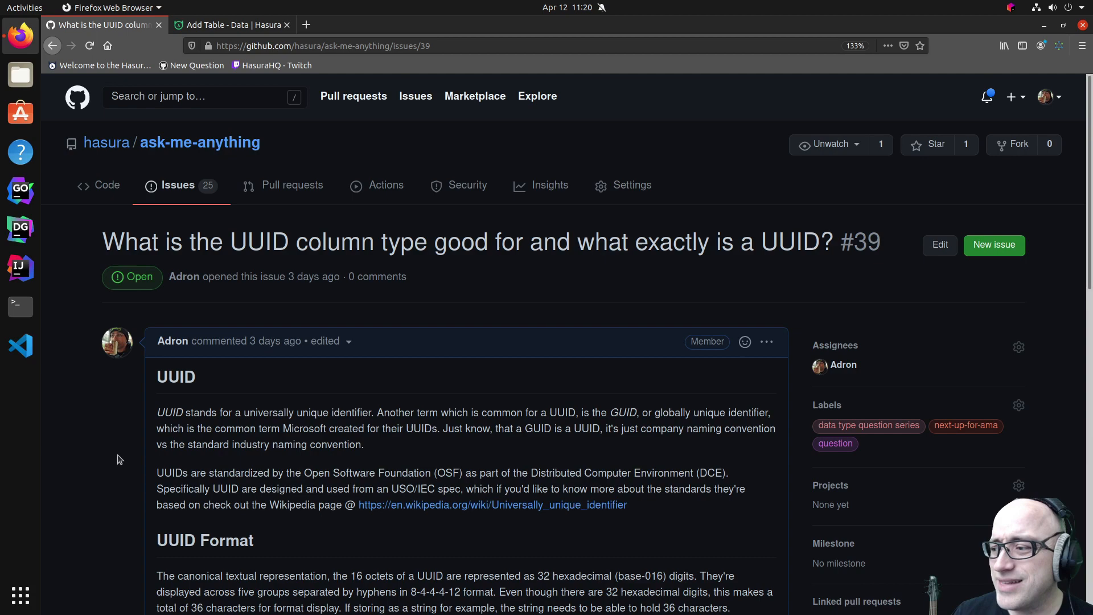
Read the issue's UUID format and use-case sections, selecting the Wikipedia link, then go back to Hasura's add-table form
scroll(down, 3)
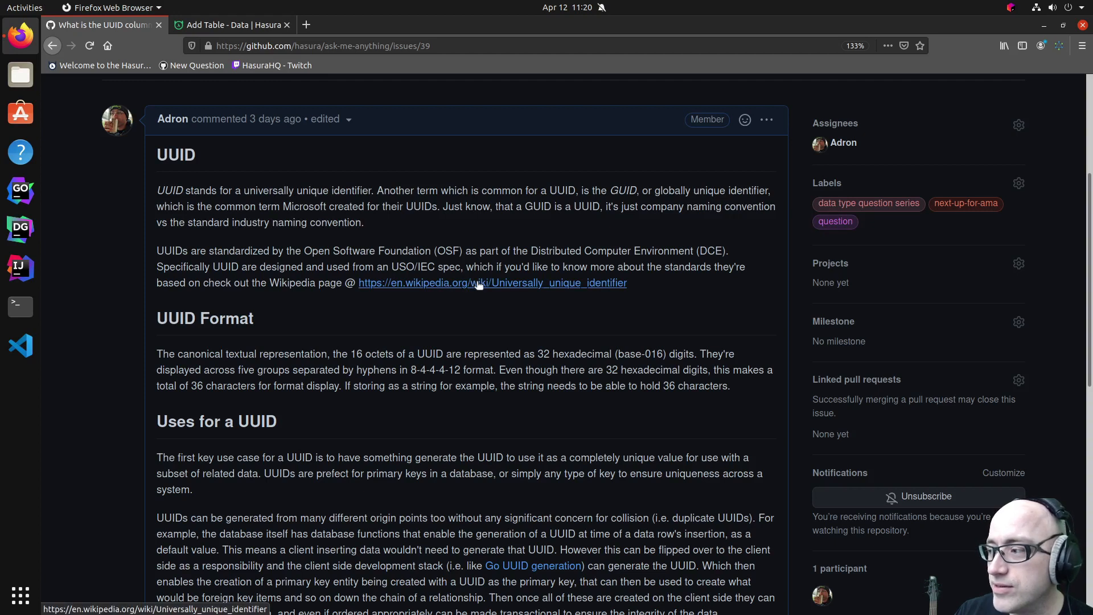
drag(358, 282, 626, 282)
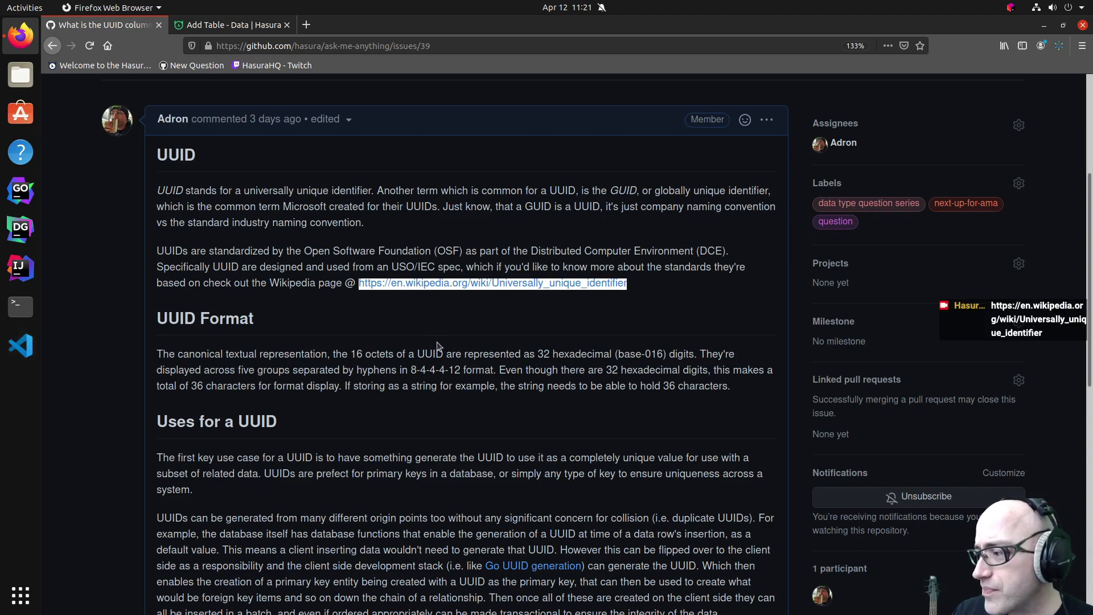
scroll(down, 3)
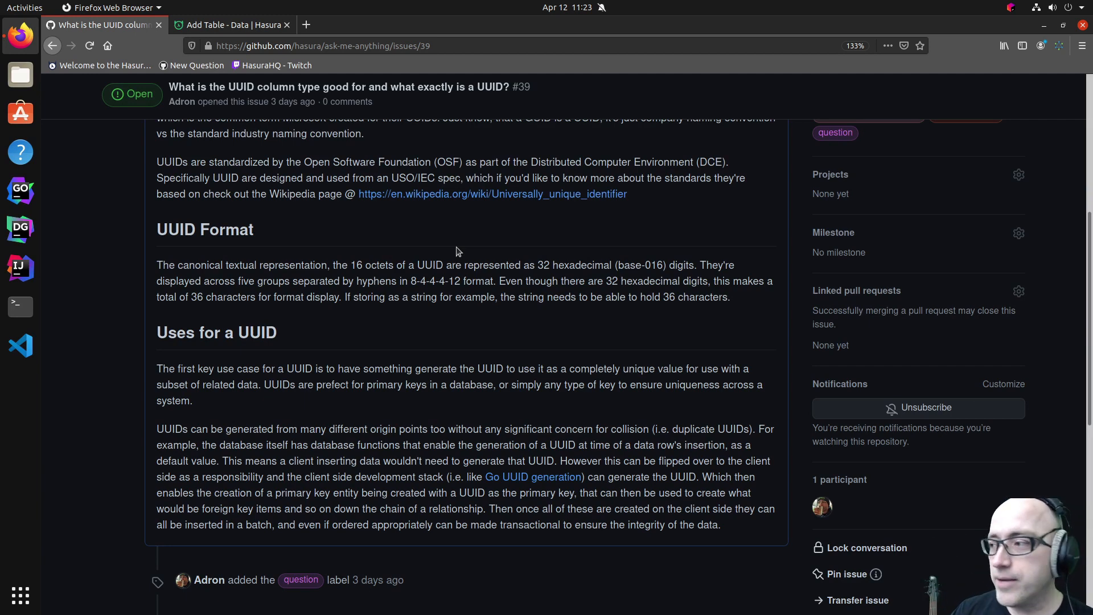
click(229, 25)
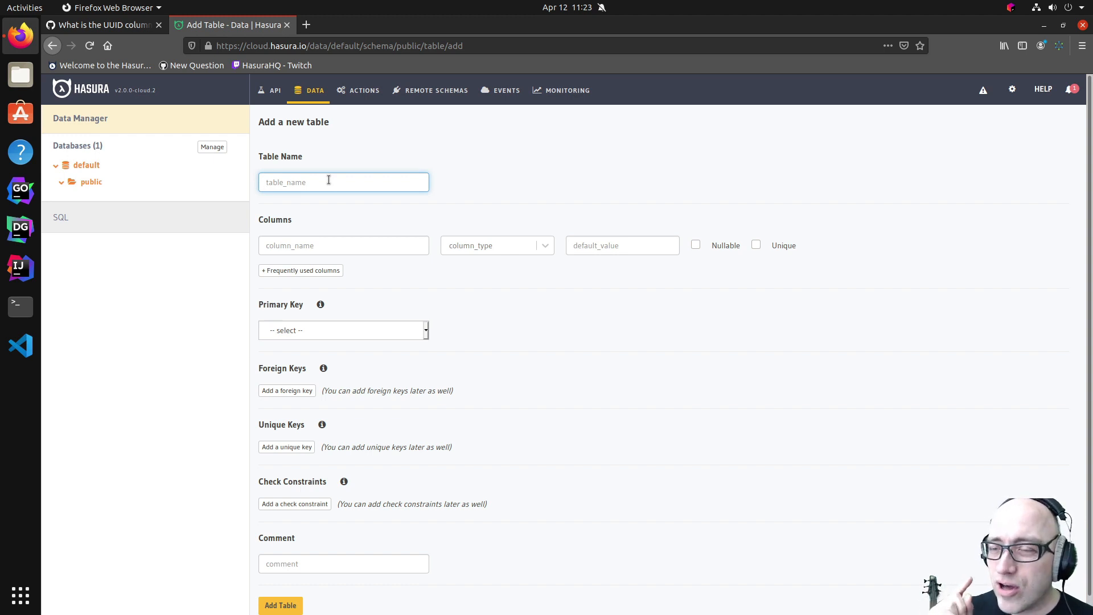
Name the table Users and give it an id column of type UUID defaulting to gen_random_uuid()
click(343, 182)
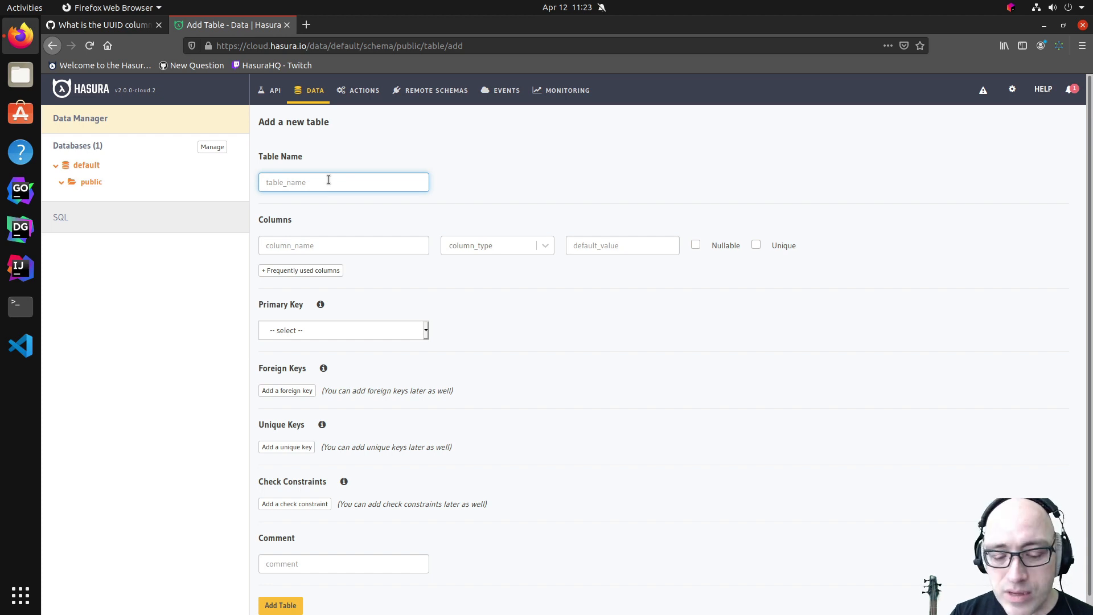
text(Users)
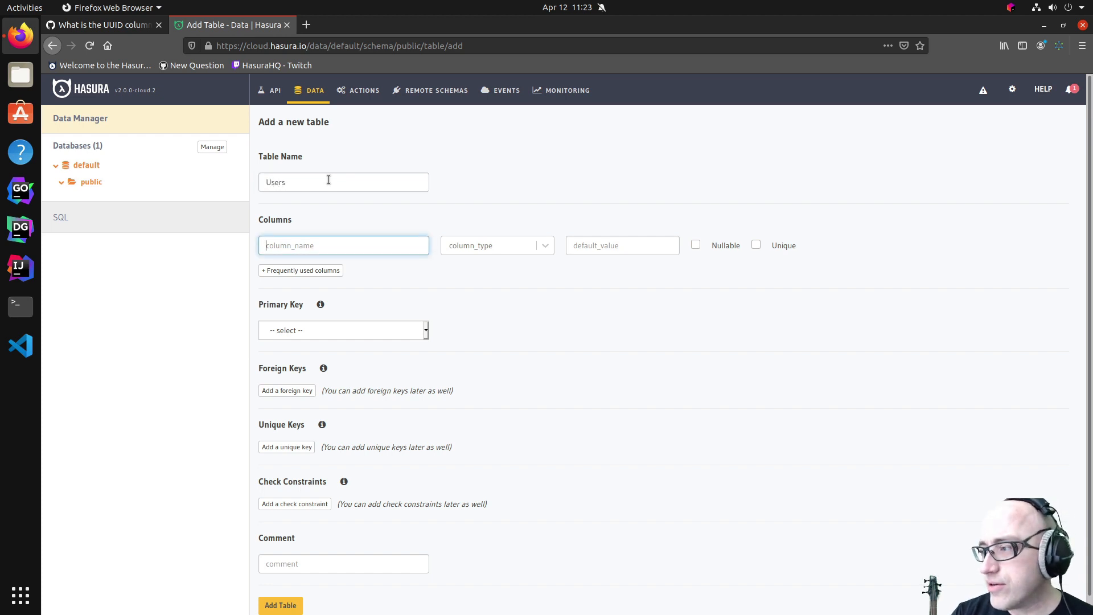
text(id)
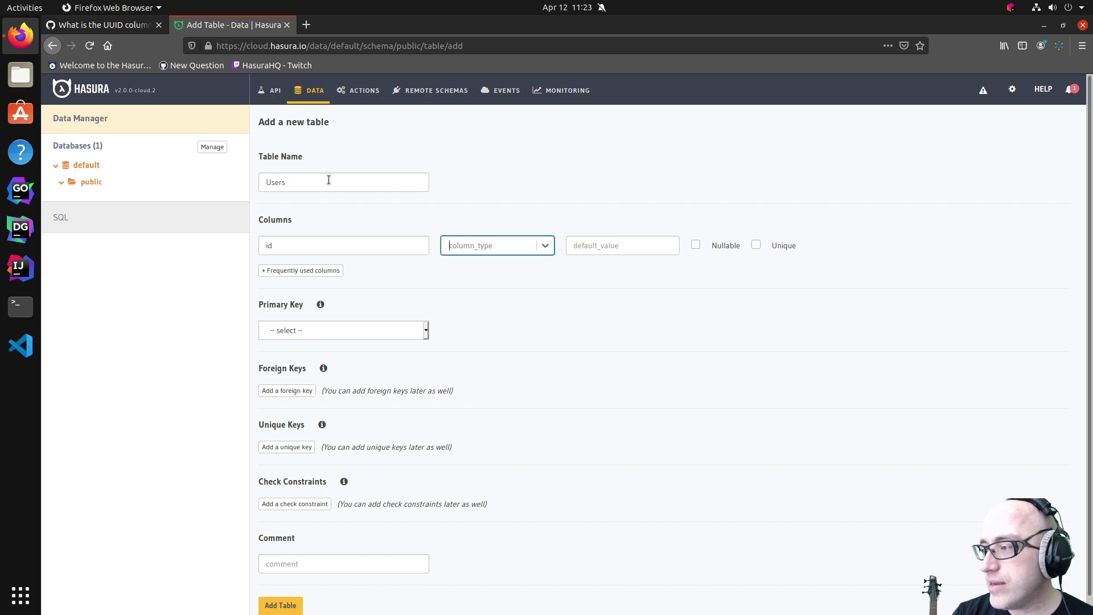
click(497, 246)
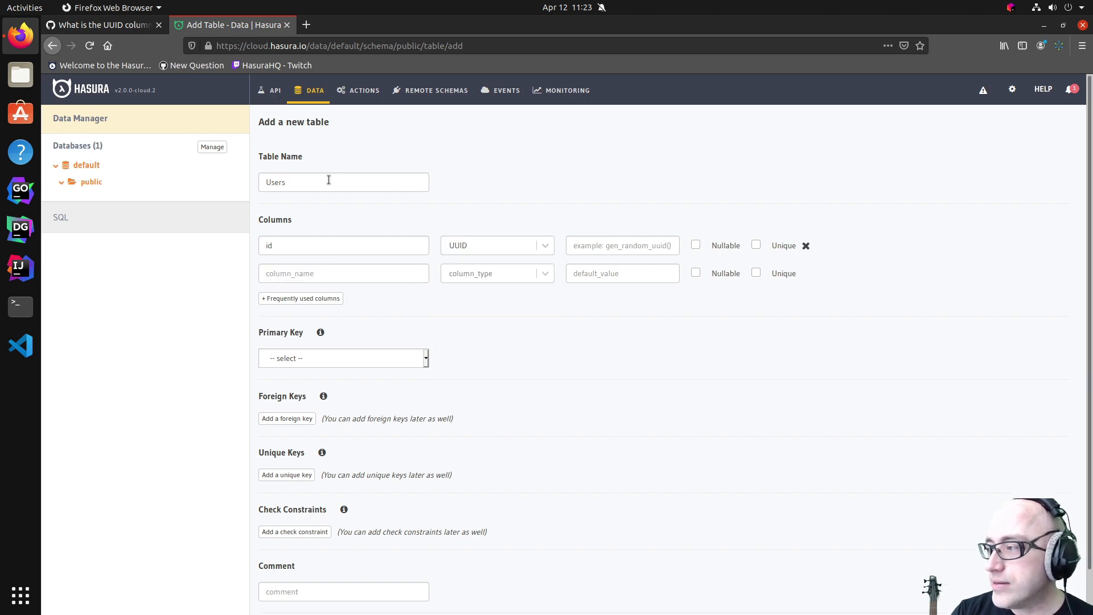
text(gen_random_uuid())
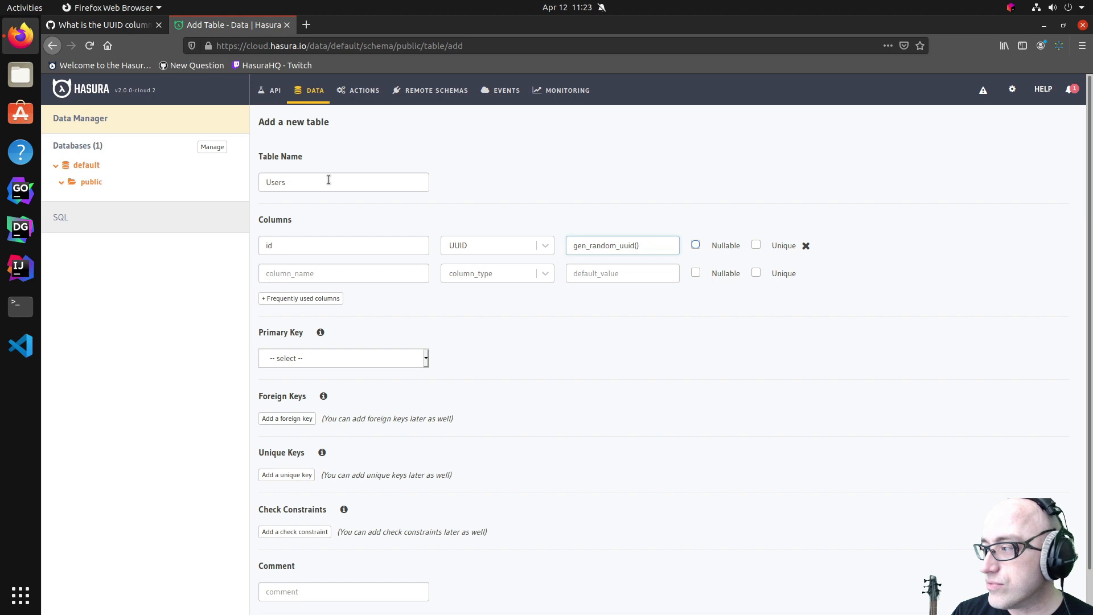
Mark the id column Unique and choose it as the table's primary key
click(756, 245)
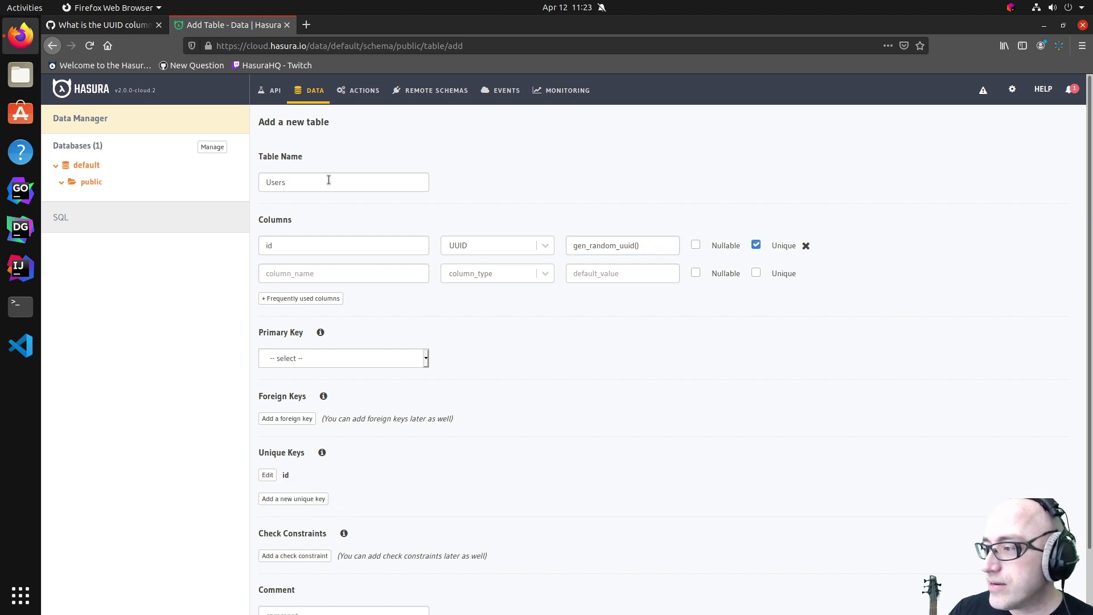
mouse_move(376, 348)
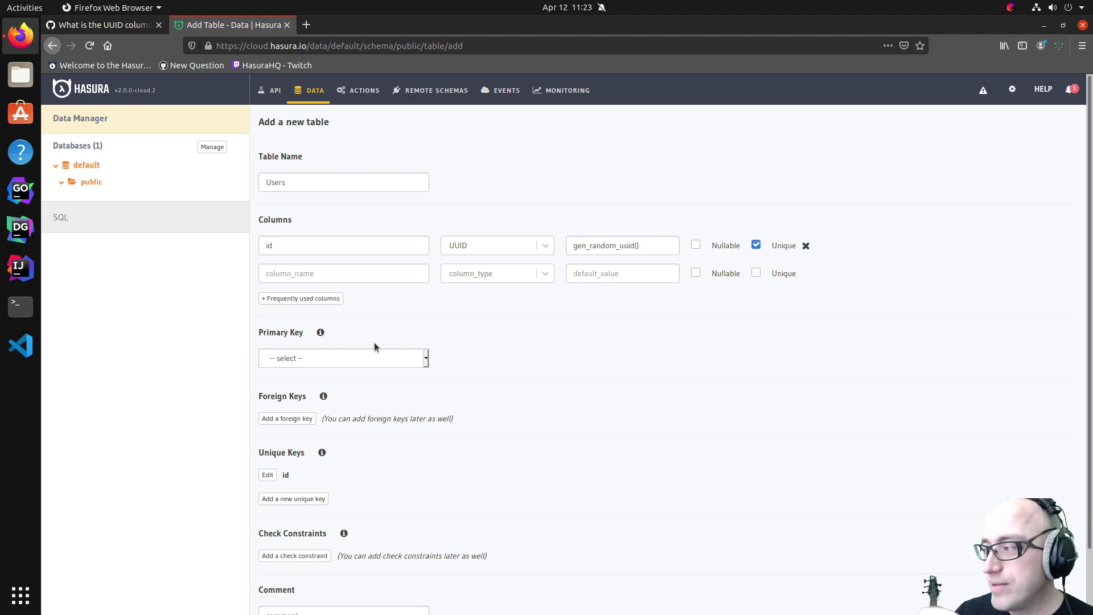
mouse_move(320, 367)
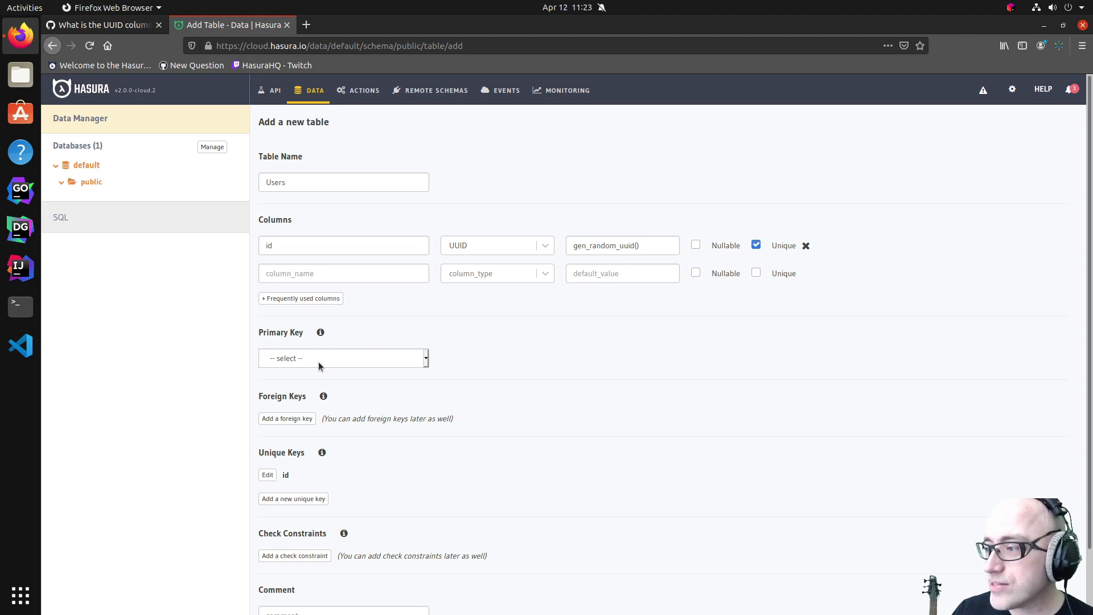
click(343, 358)
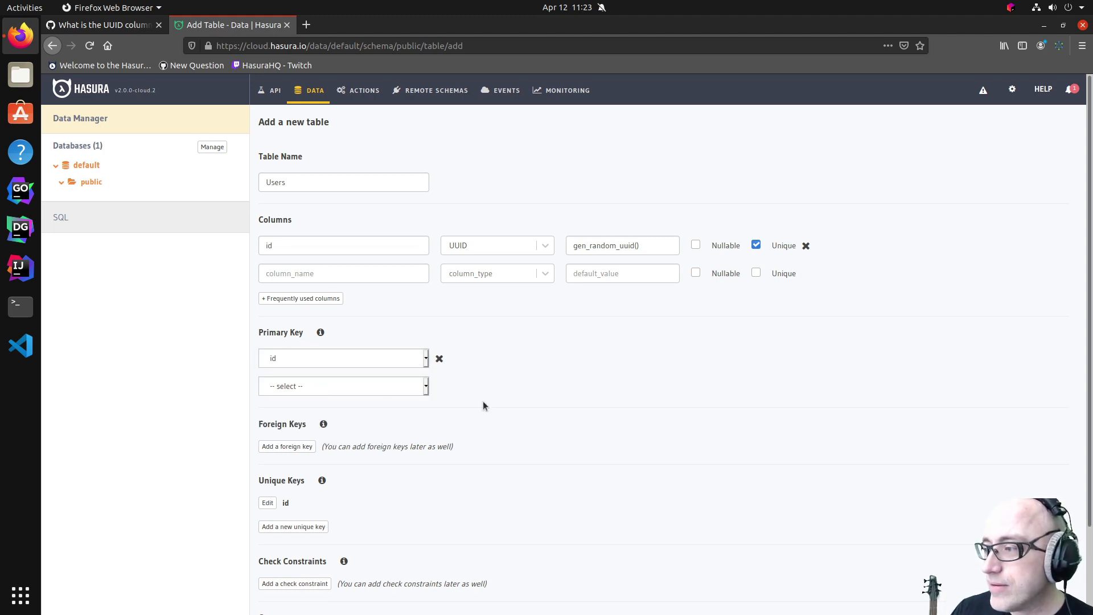
Add a second column, name, of type Text
scroll(down, 3)
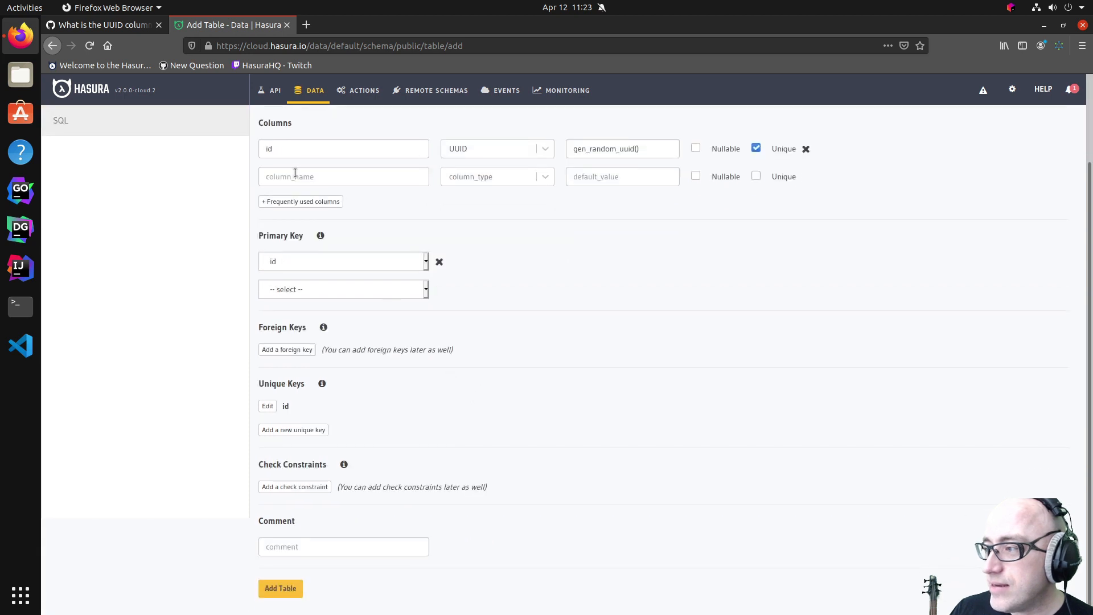
text(N)
text(Te)
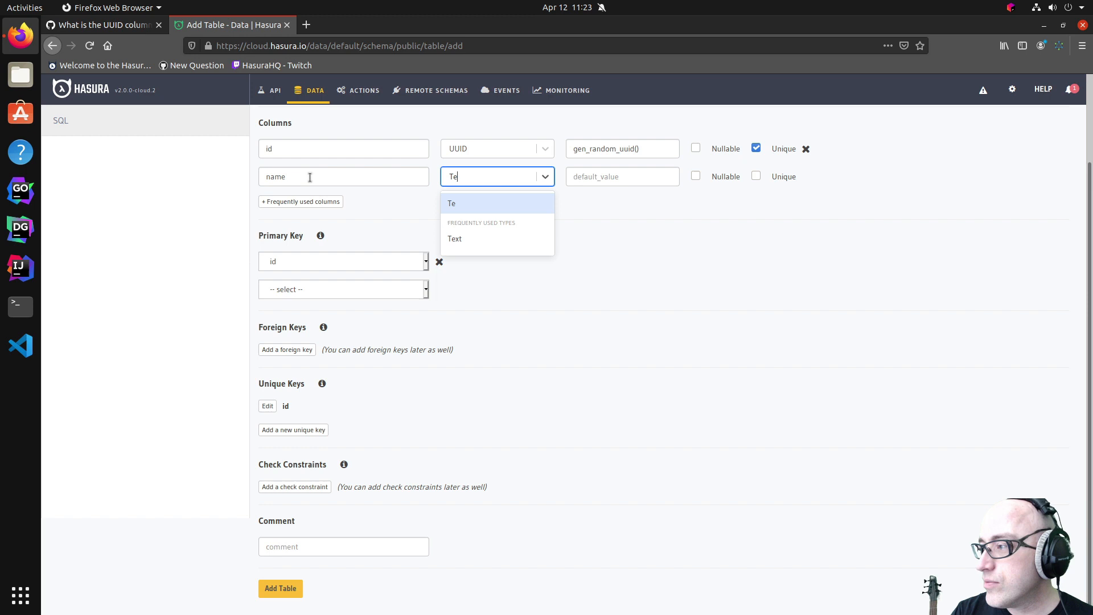
click(454, 239)
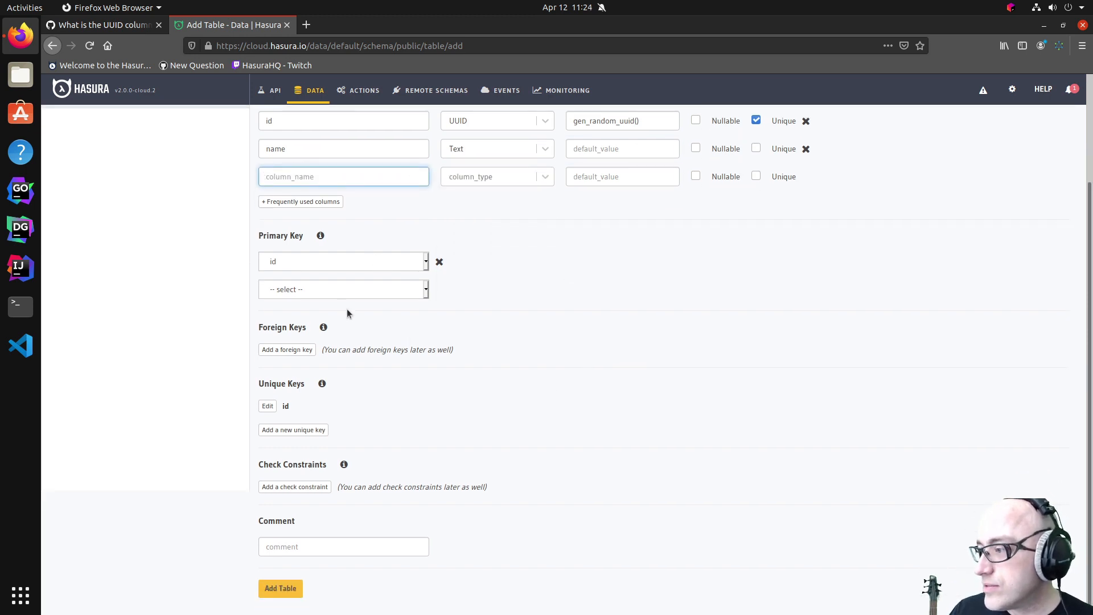
mouse_move(264, 409)
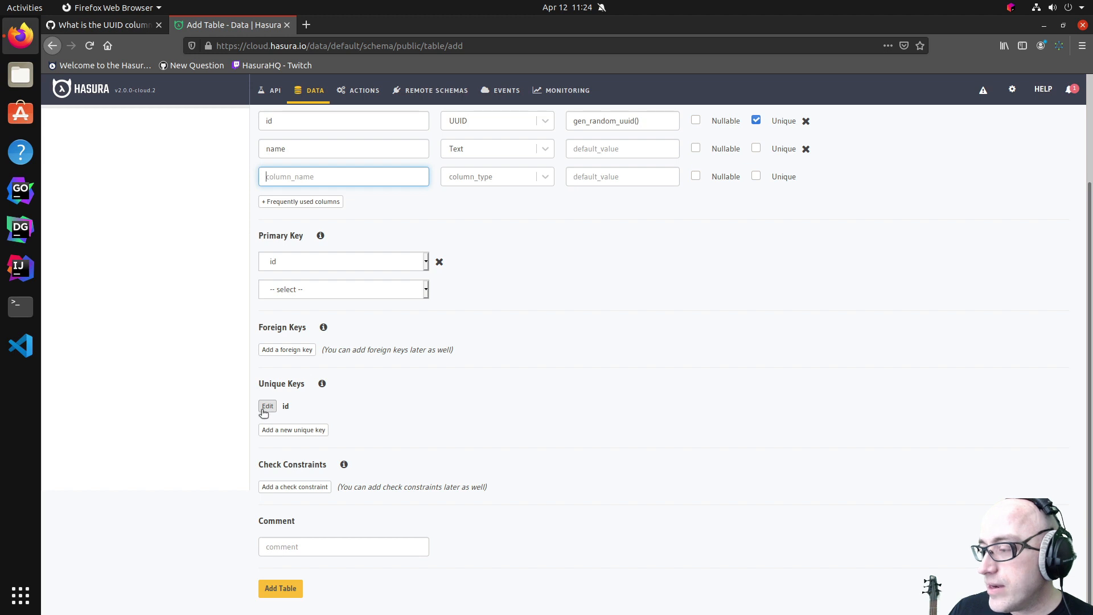
mouse_move(296, 409)
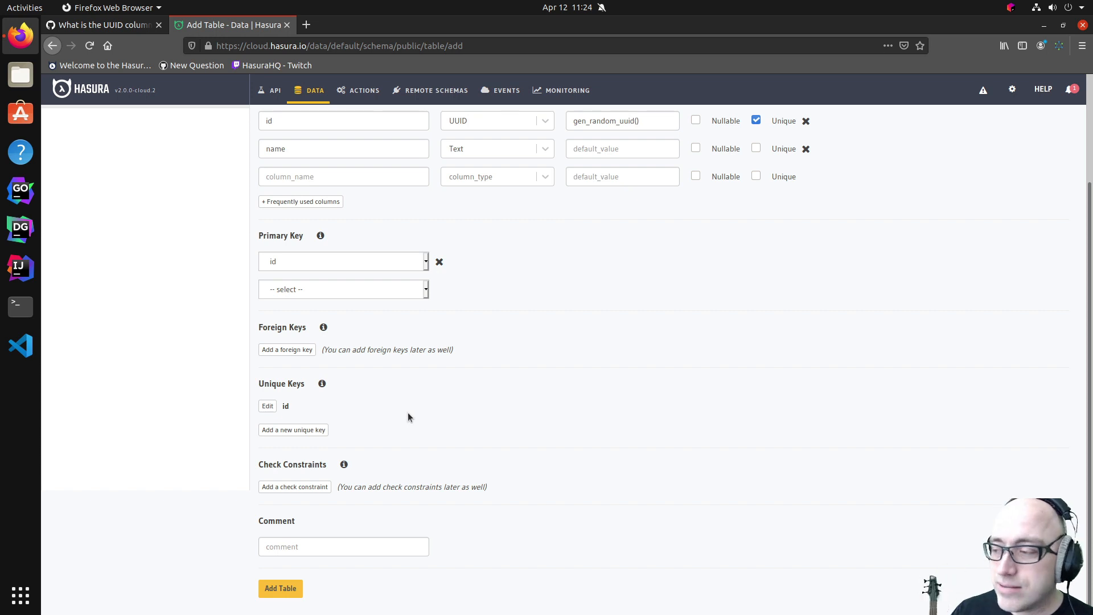
Create the Users table with Add Table and bring up its Modify page
click(280, 587)
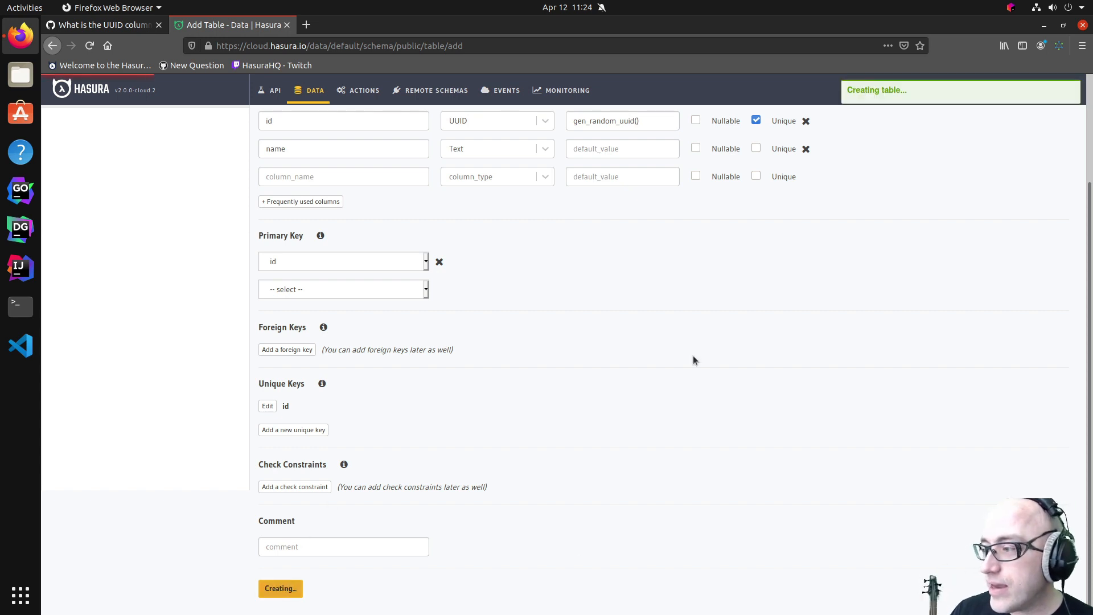
click(280, 588)
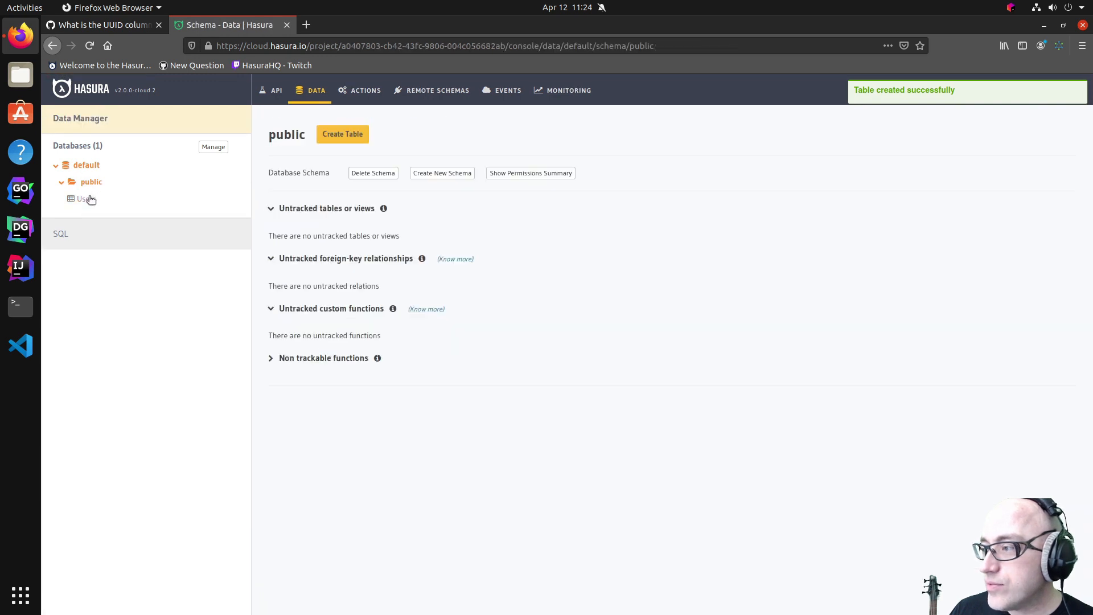
click(85, 199)
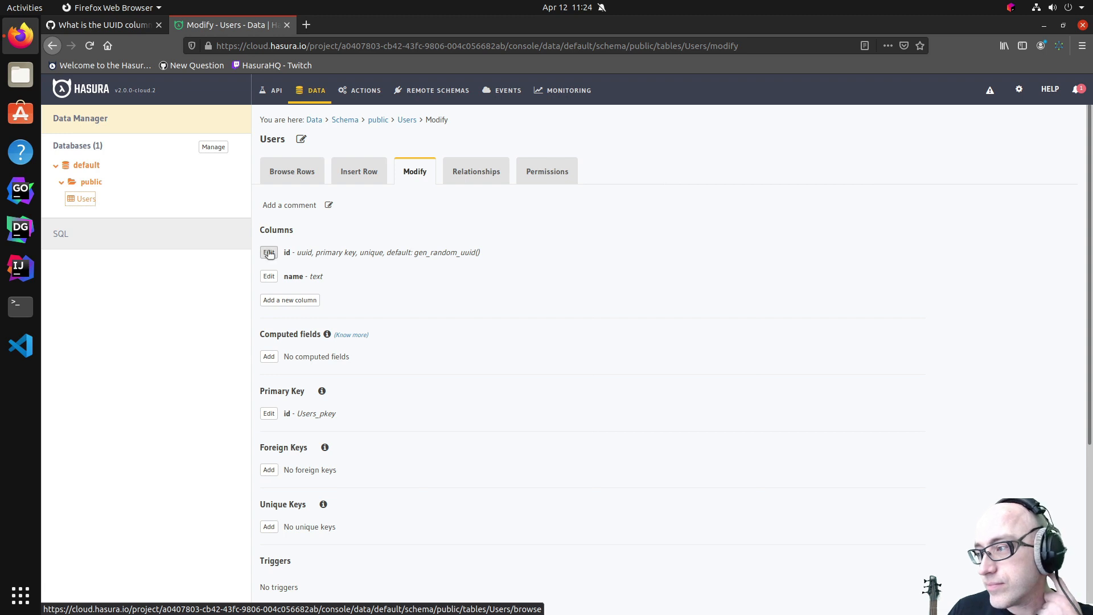
mouse_move(430, 305)
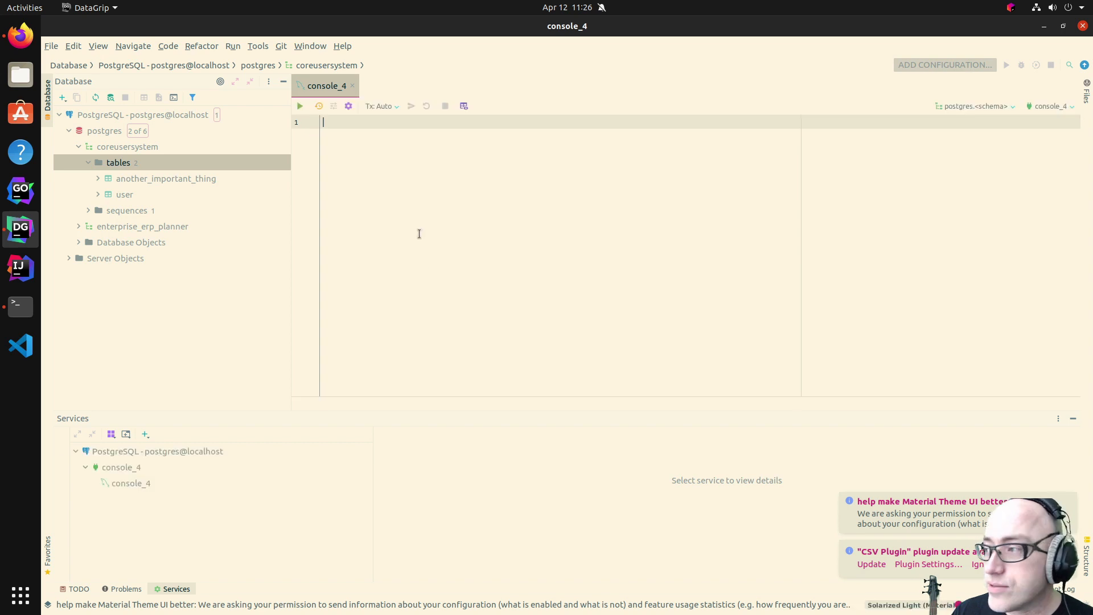
Write CREATE TABLE "sampleTable" ( in the DataGrip console
text(CREATE)
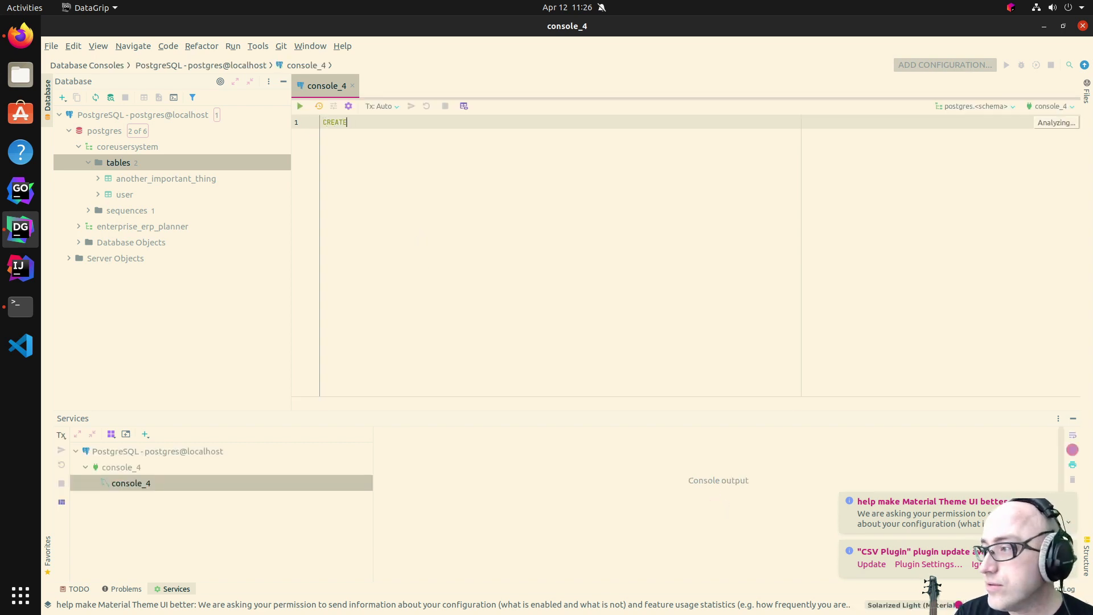
text(D)
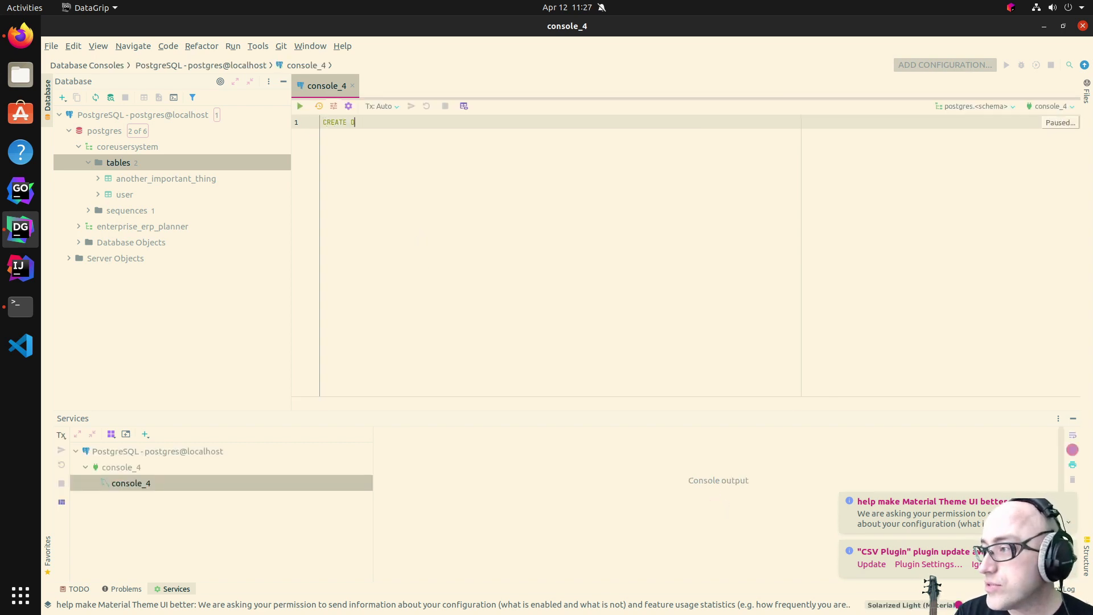
text(TABLE_()
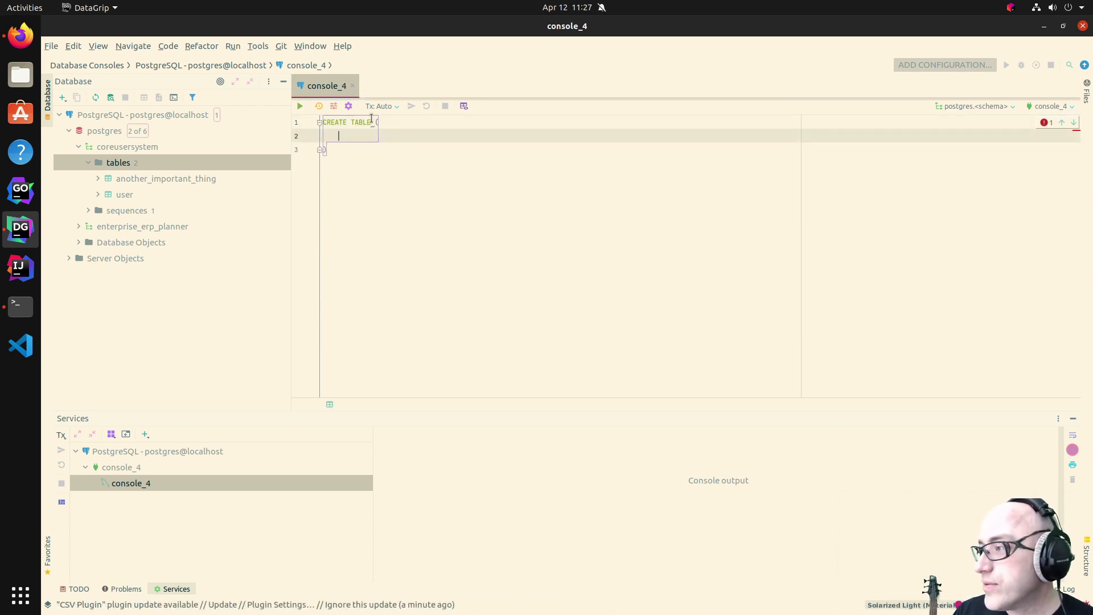
text(sampleTable")
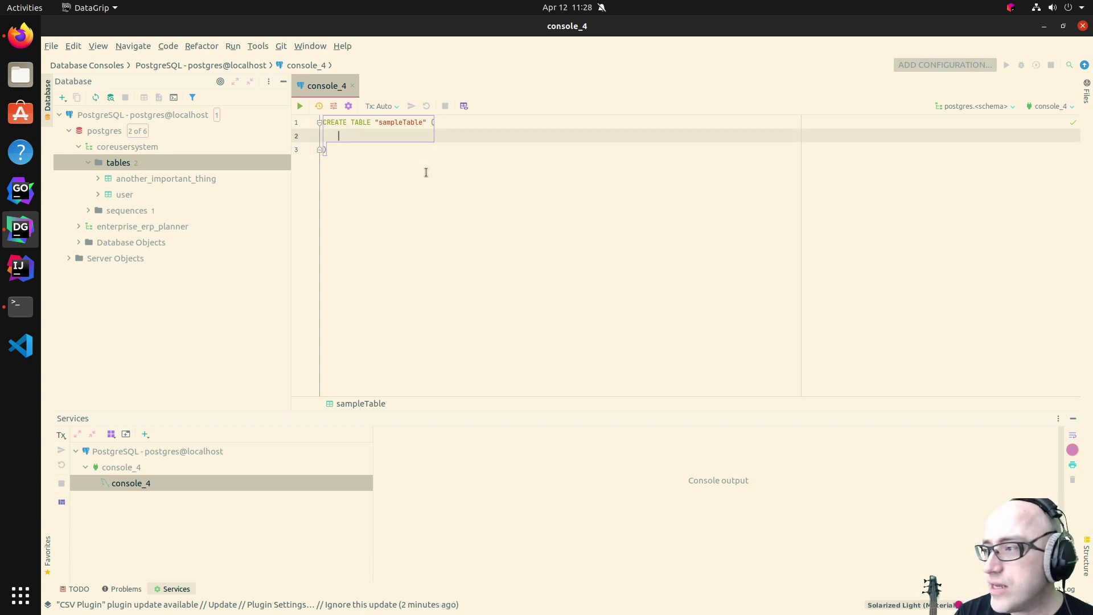
Define the id uuid PRIMARY KEY column, accepting the uuid autocomplete suggestion
text(id)
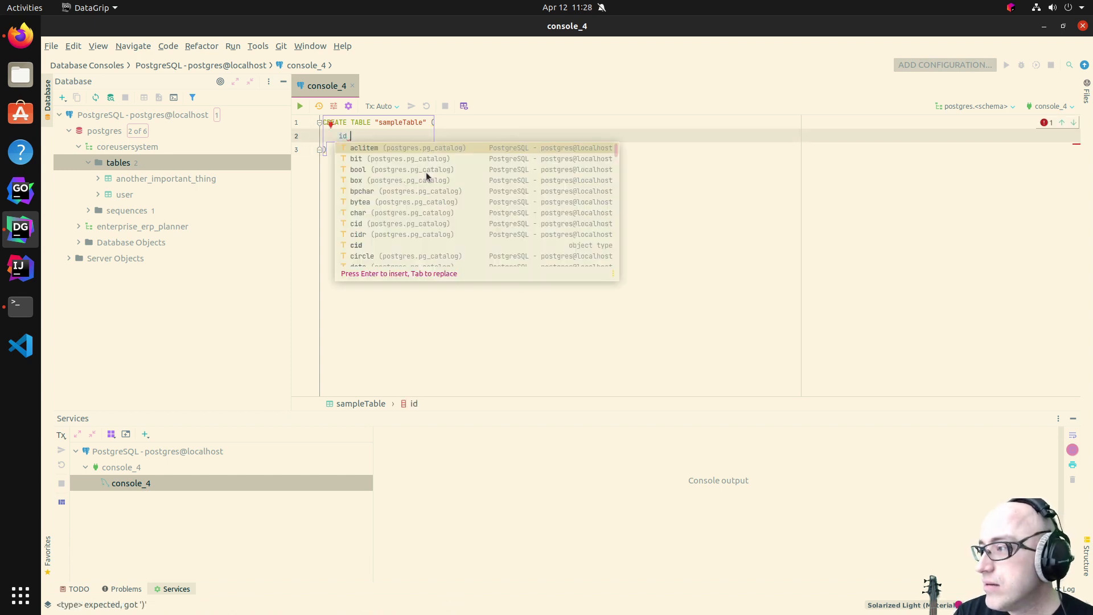
text(uui)
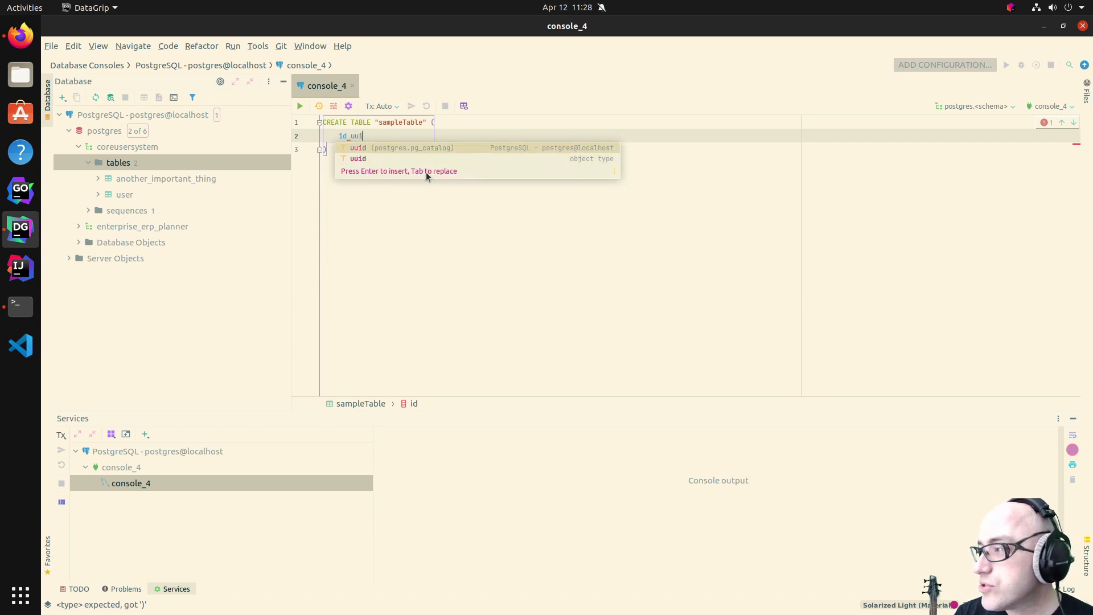
key(Enter)
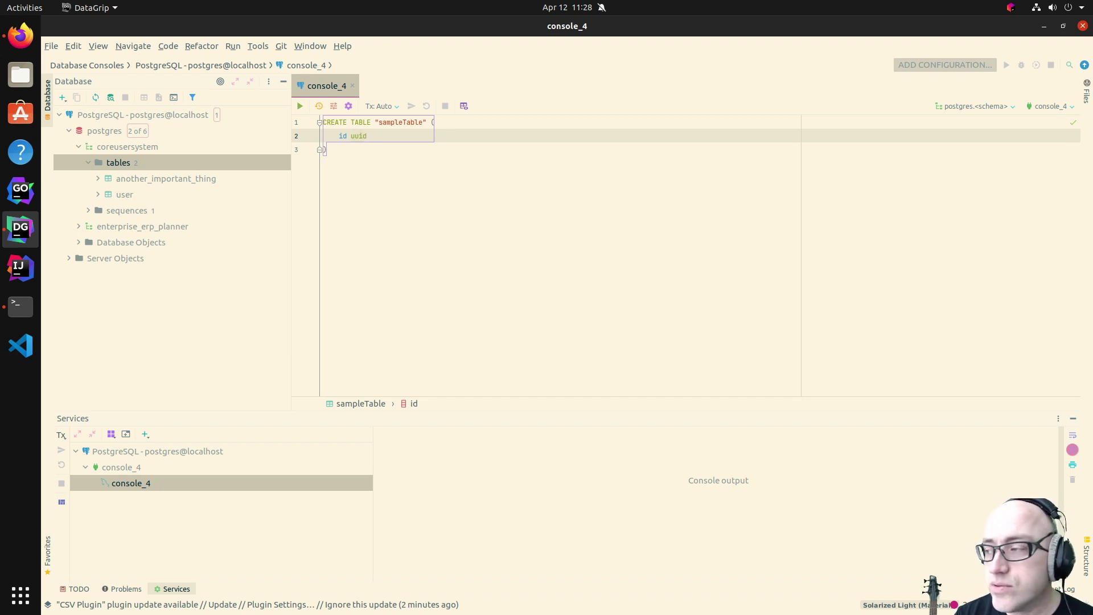
text(PRIMARY KEY,)
text(name text)
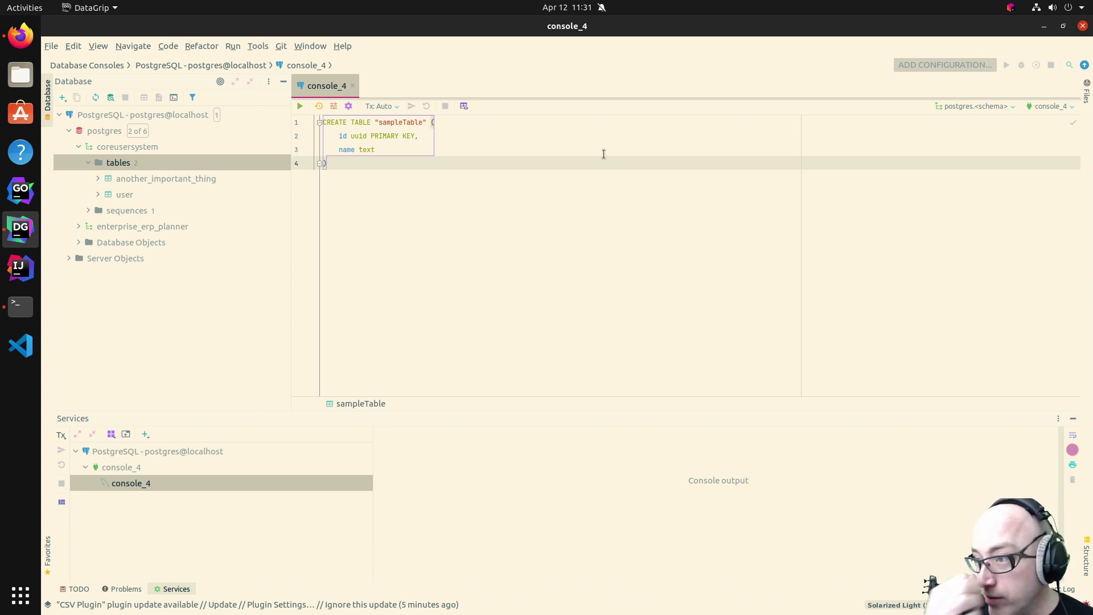
mouse_move(69, 245)
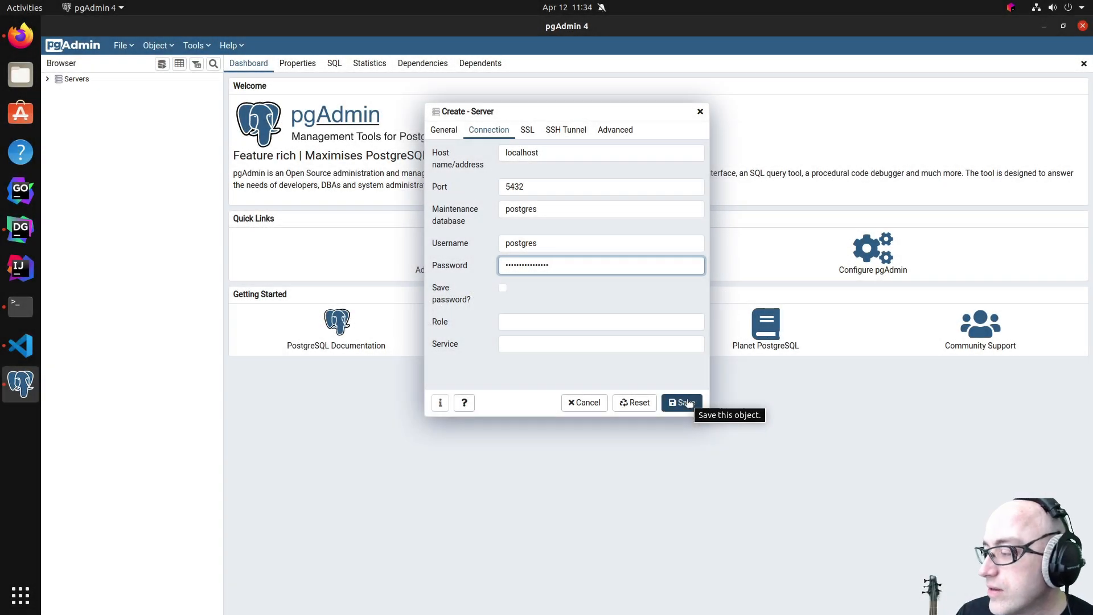
Save the localhost server connection and expand it down to the postgres database's schemas
click(683, 403)
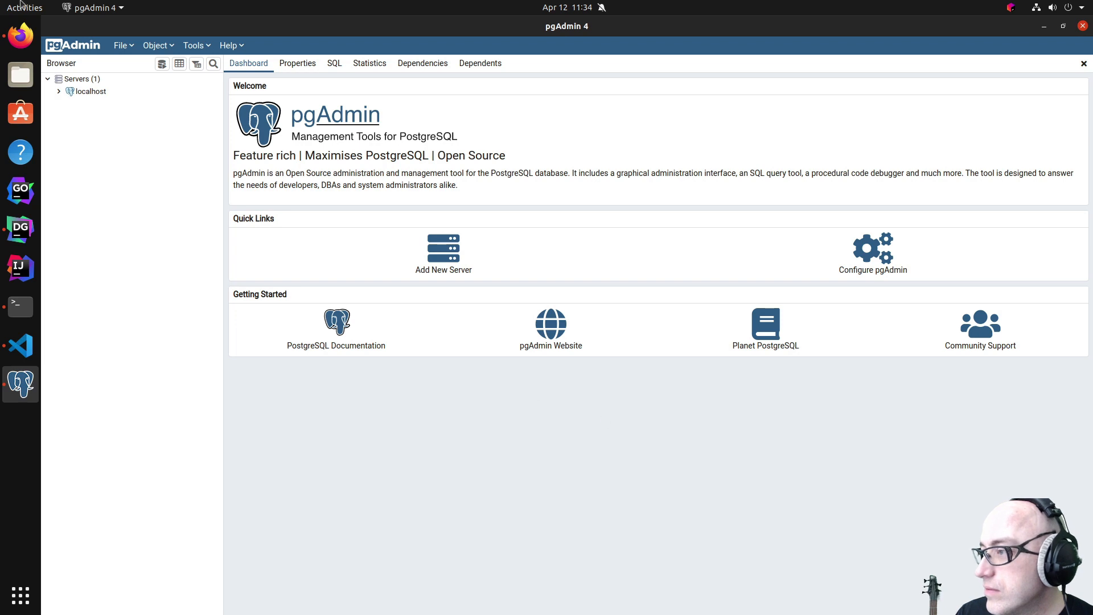
click(60, 91)
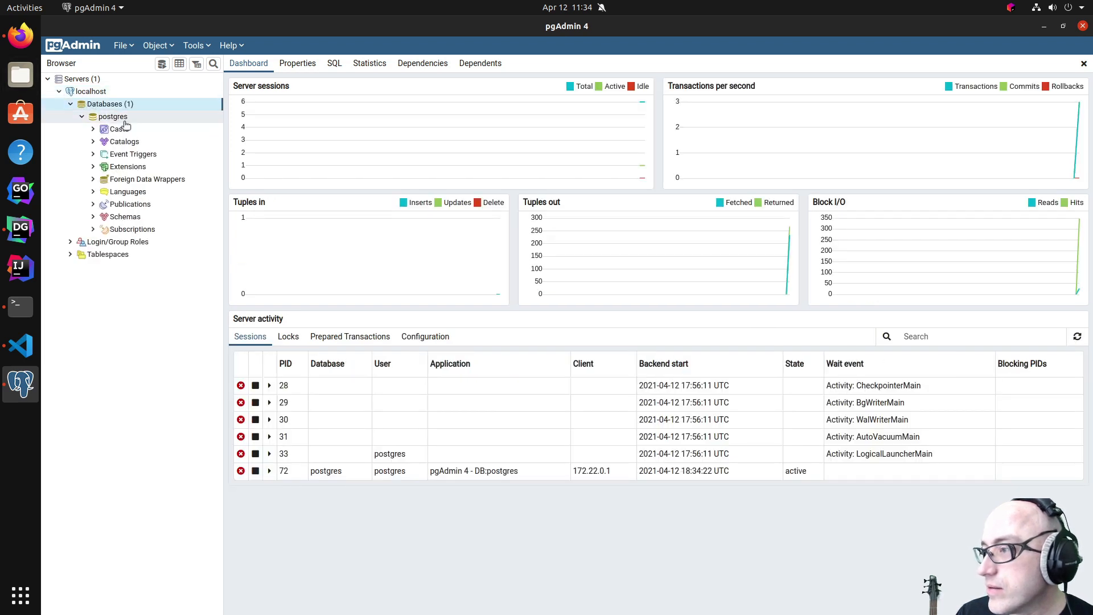
click(112, 116)
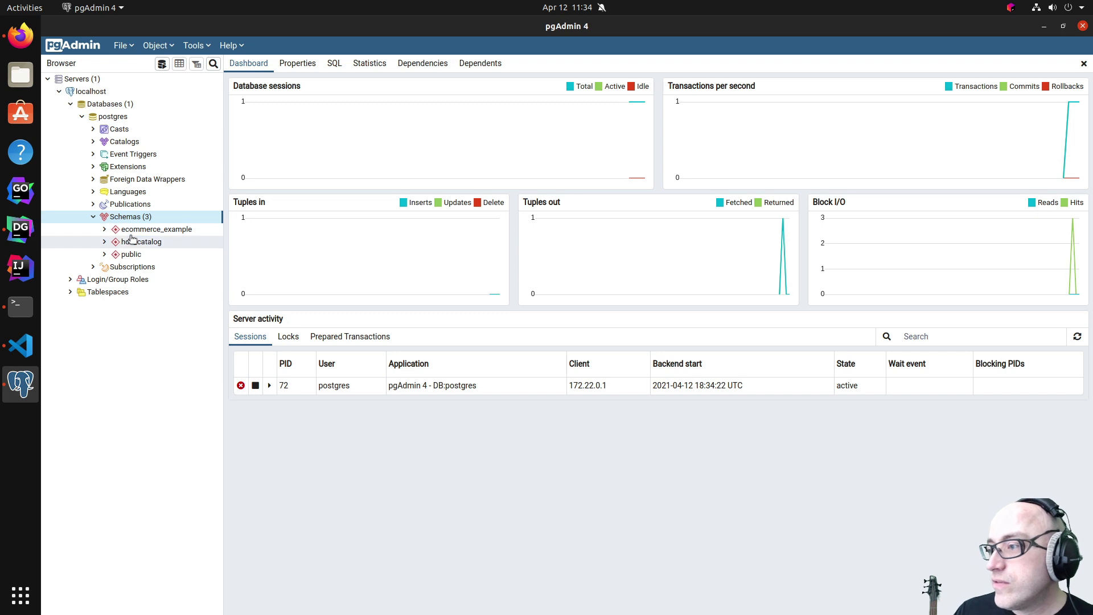
Bring up the context actions for the public schema
right_click(127, 217)
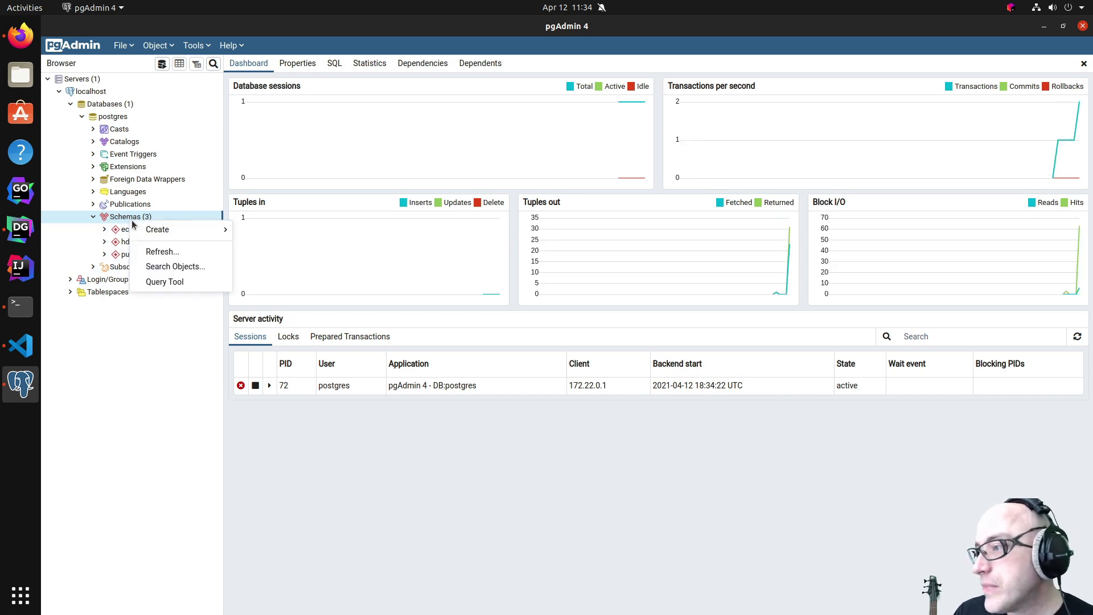
mouse_move(171, 230)
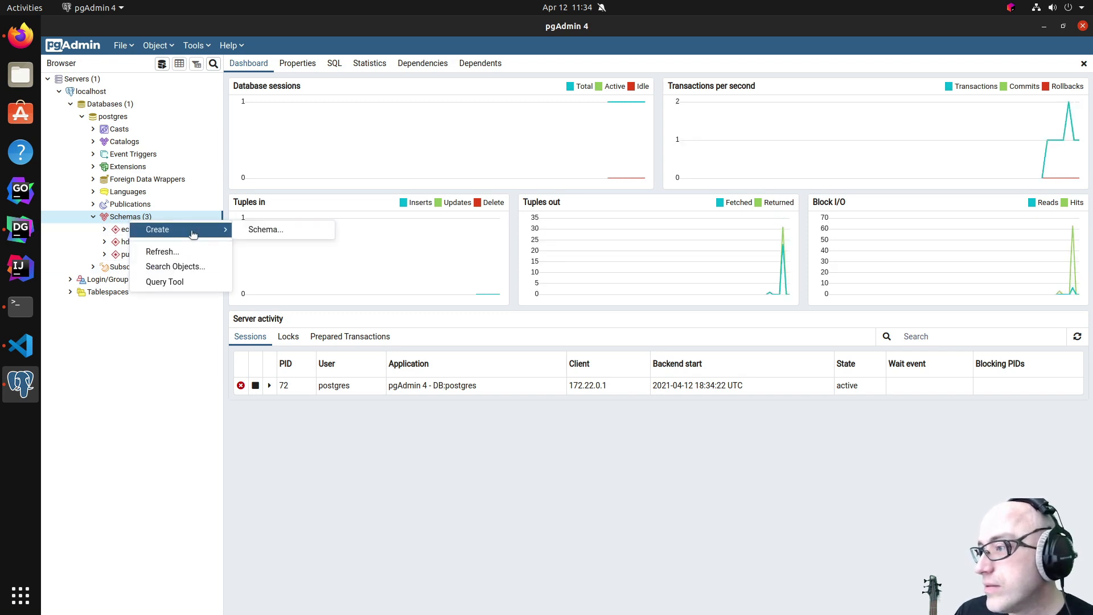
click(156, 229)
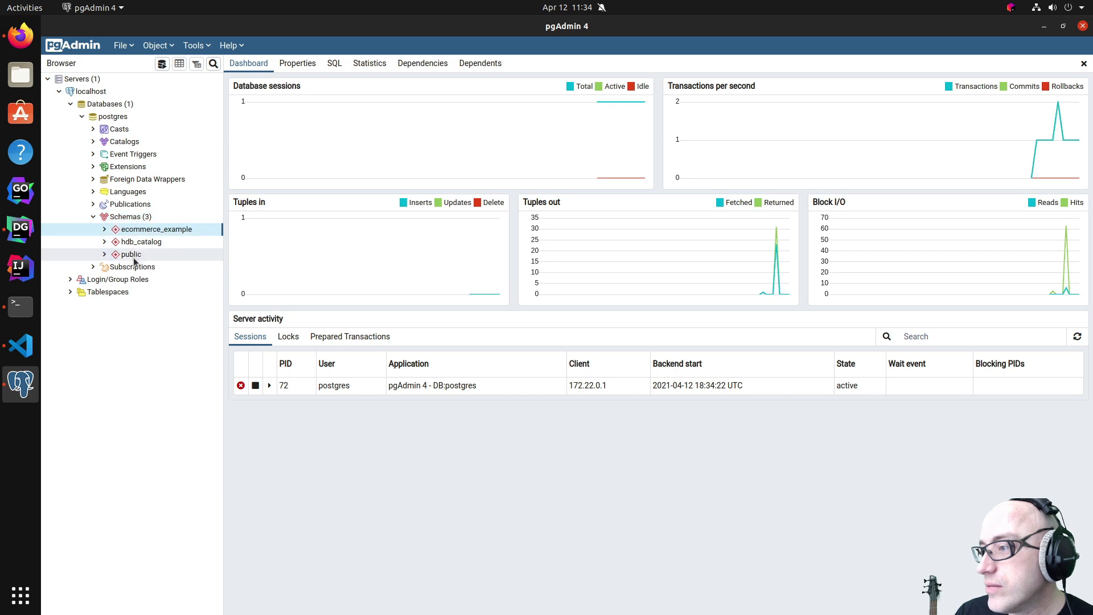
right_click(132, 254)
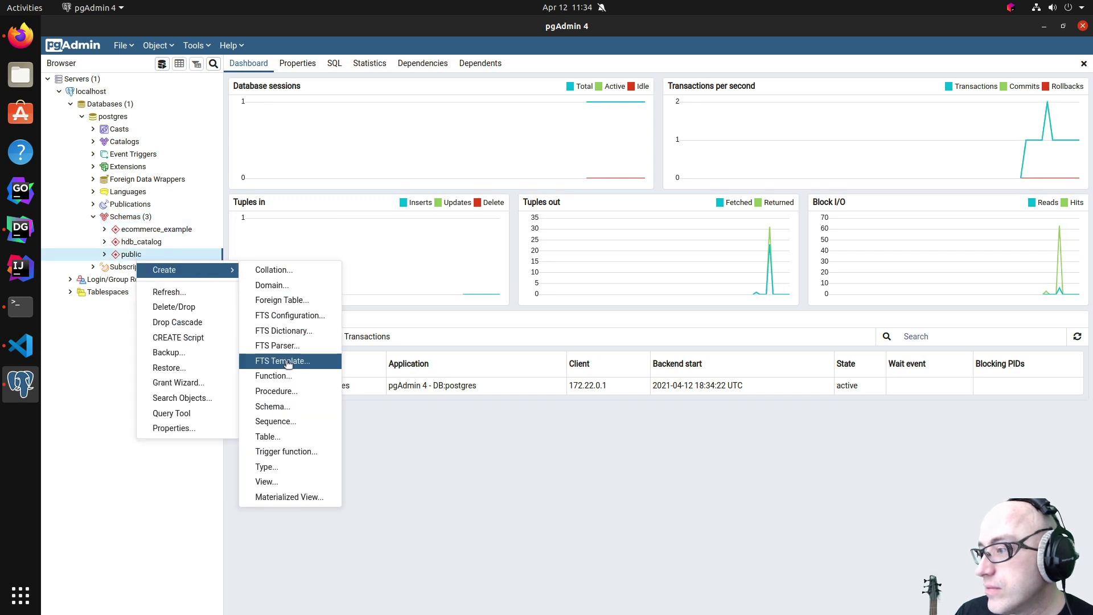
Start a new table in public named users and move to its Columns definition
click(268, 436)
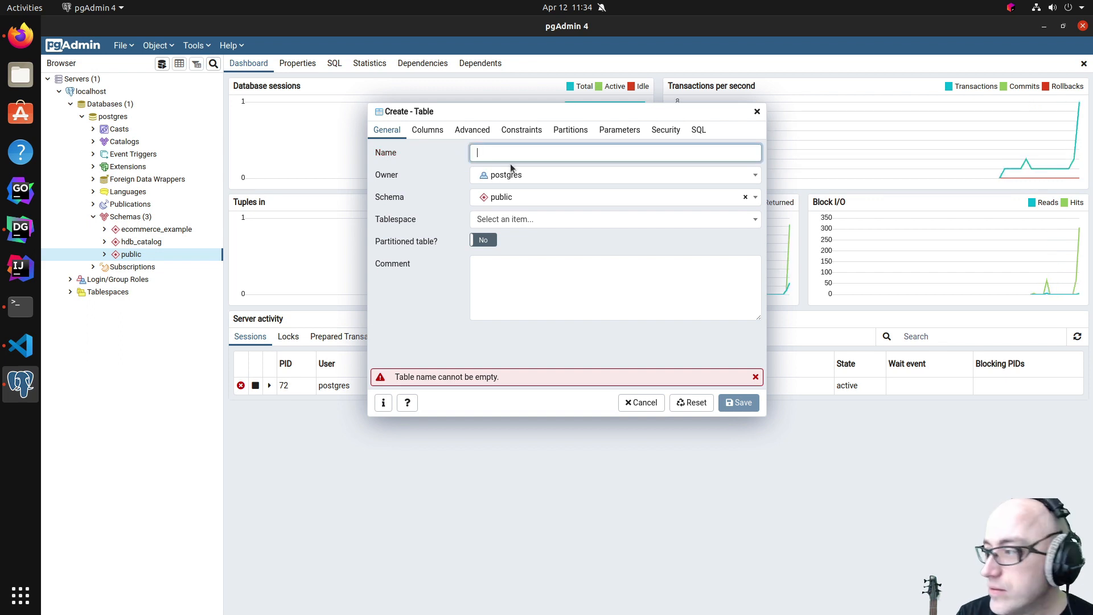
text(users)
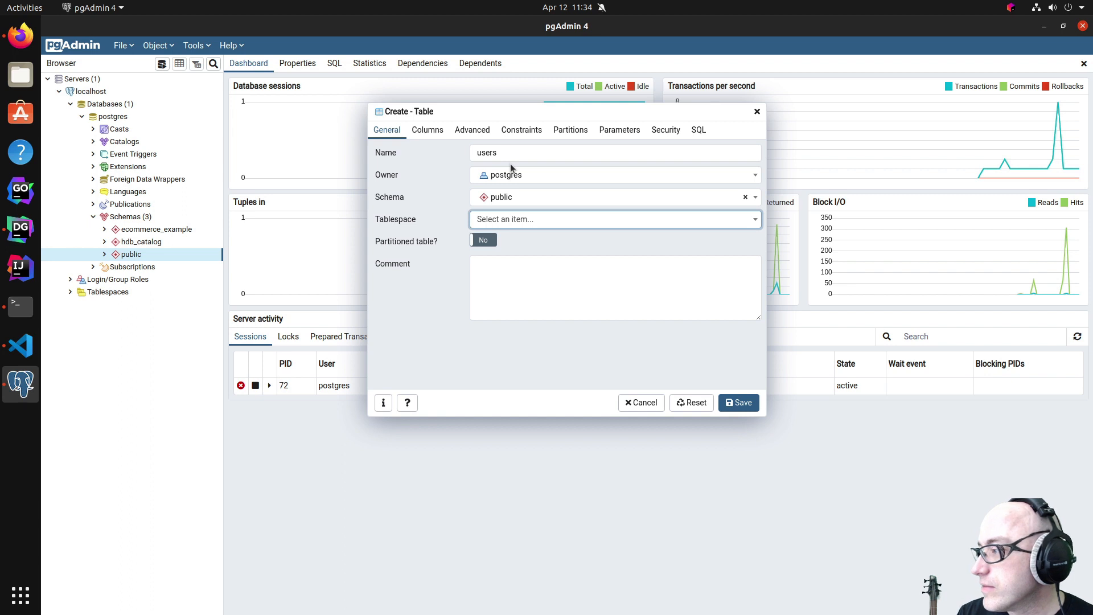
click(615, 287)
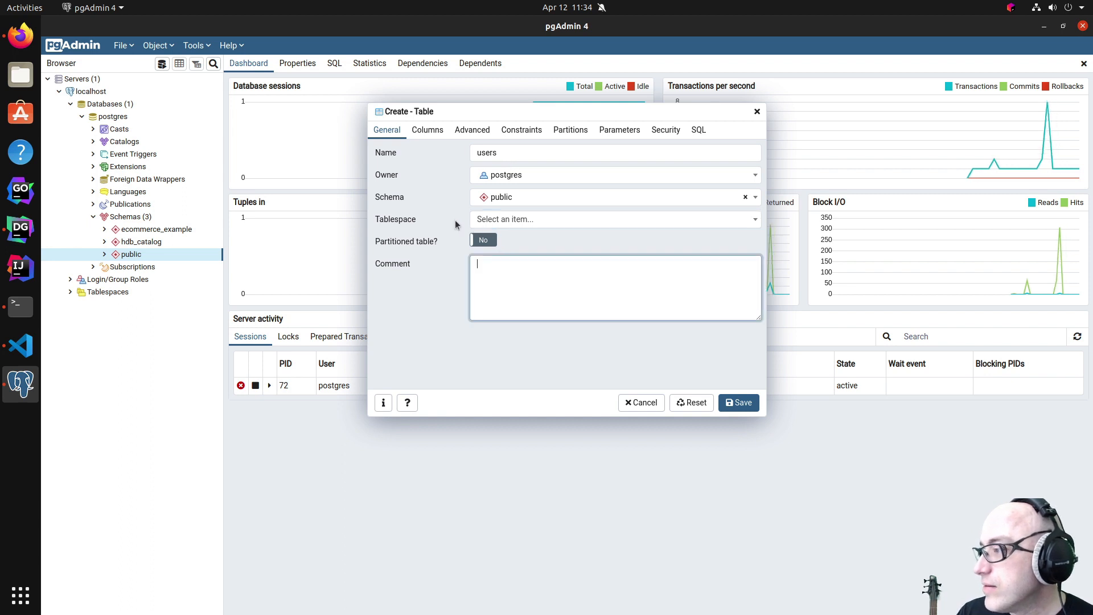
click(429, 130)
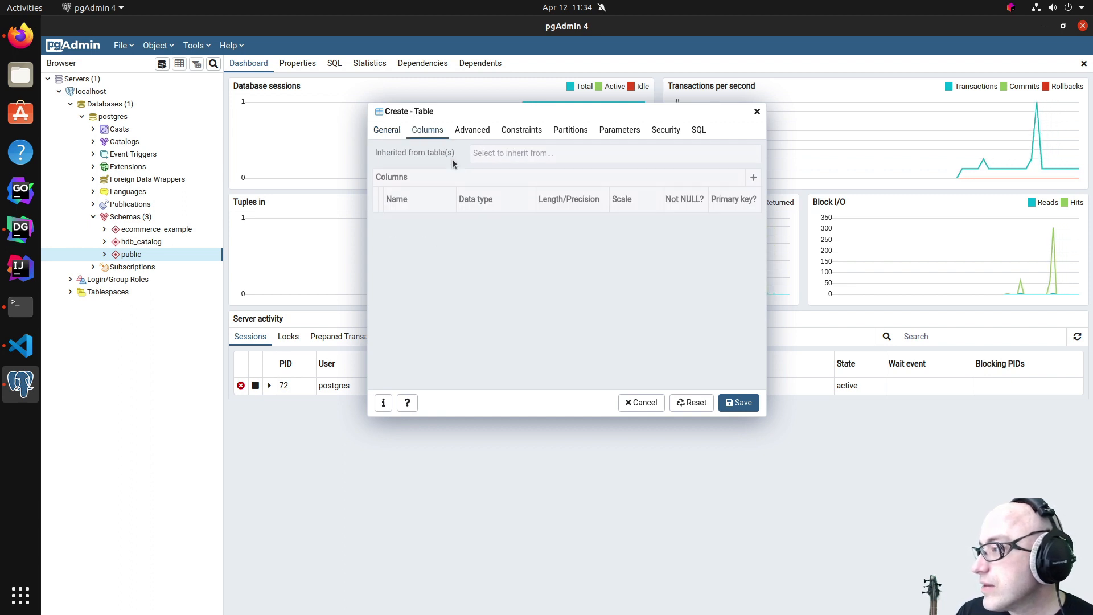
Add an id column with data type uuid
click(615, 153)
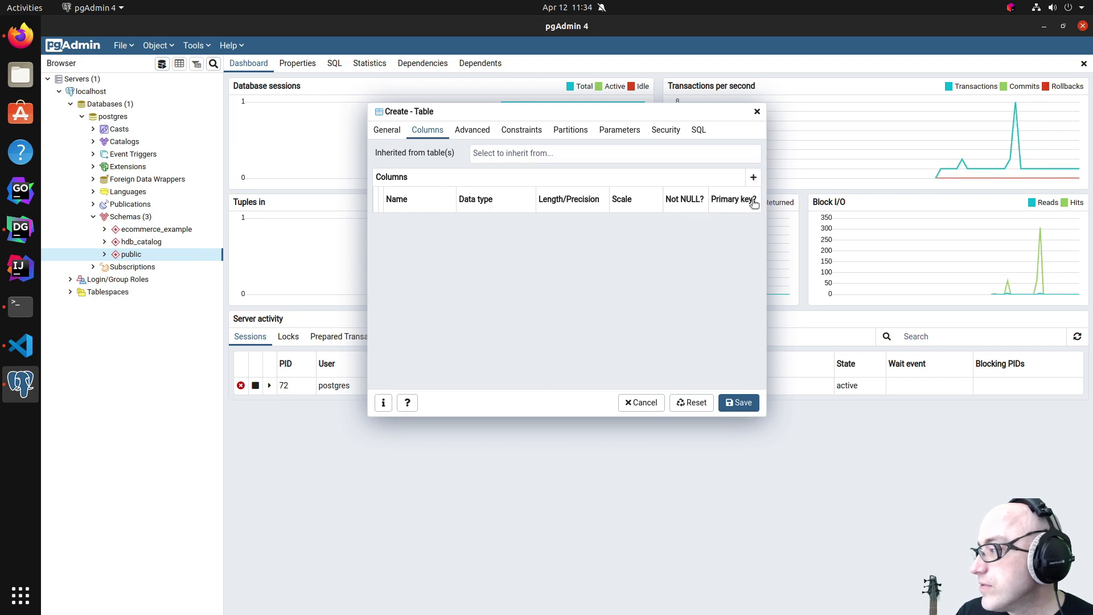
click(753, 176)
text(uu)
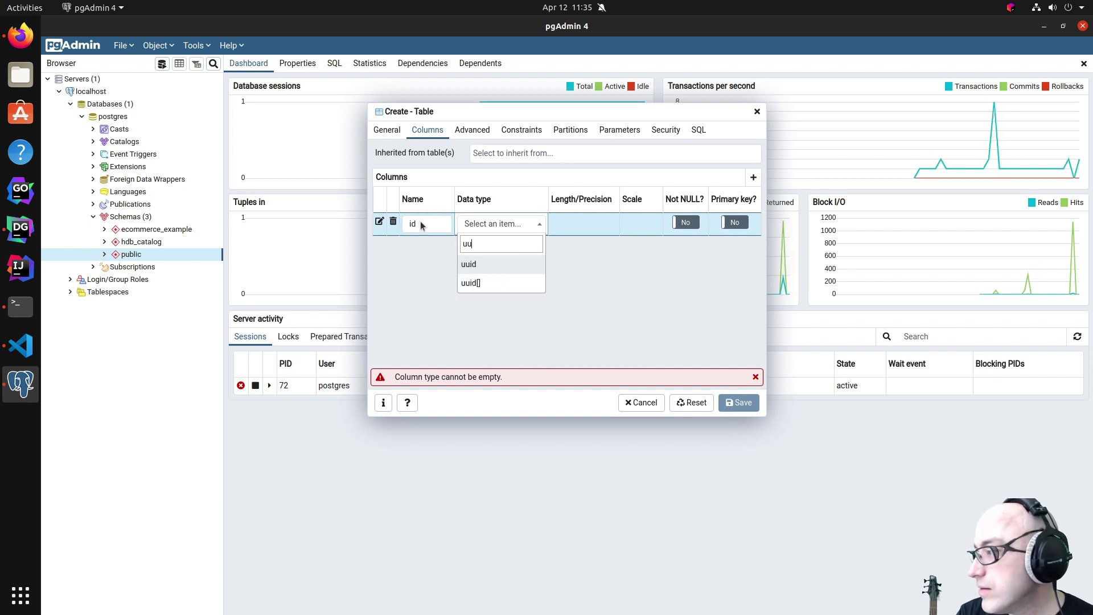
click(469, 264)
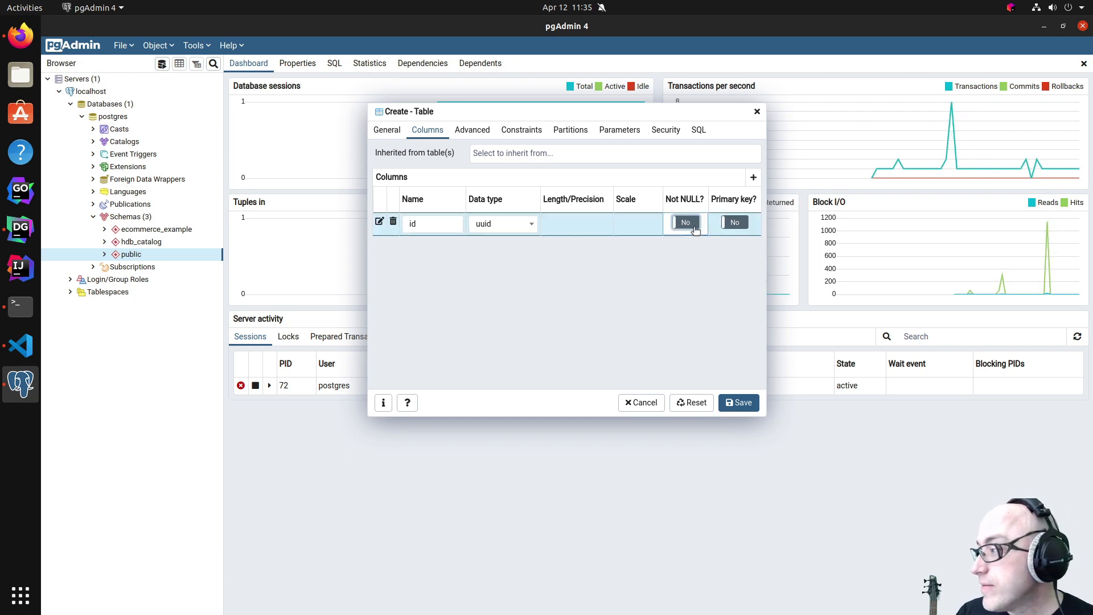
Set id as the primary key, leaving Not NULL toggled back off
click(735, 222)
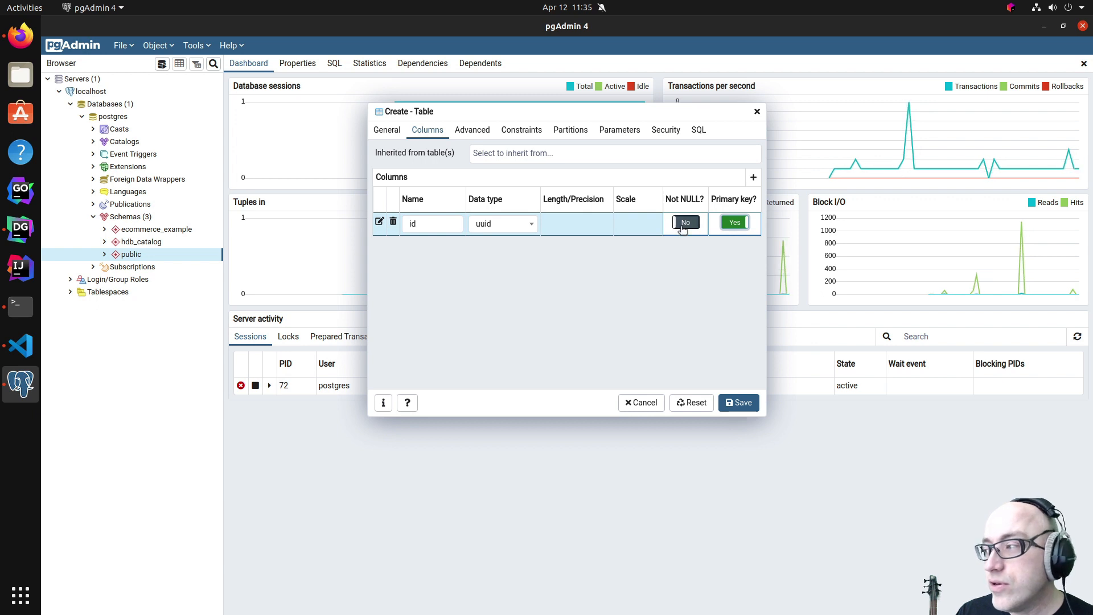
click(684, 222)
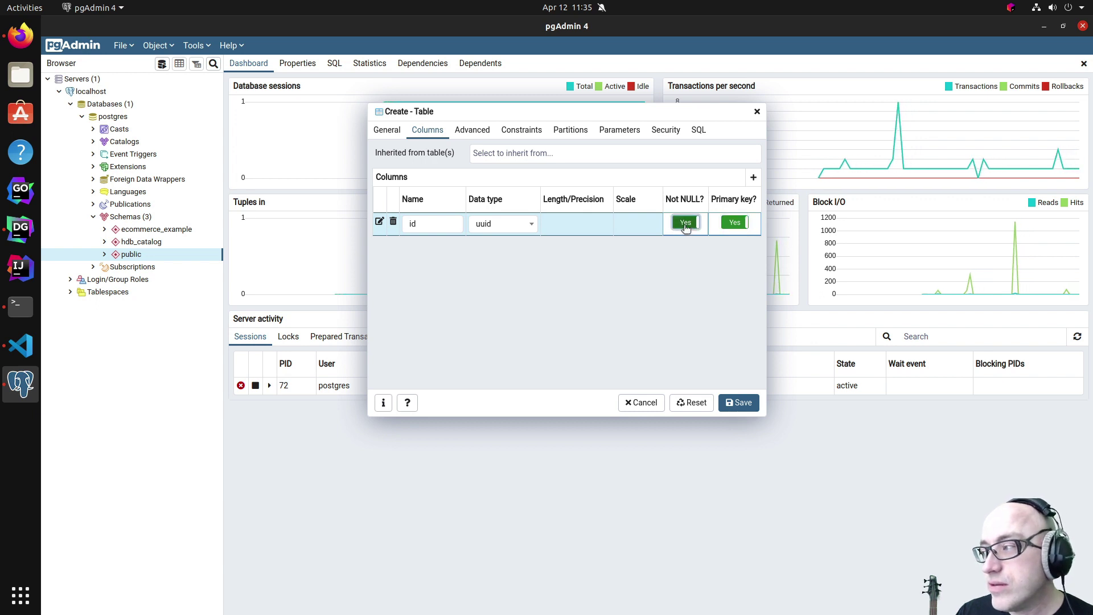
click(684, 223)
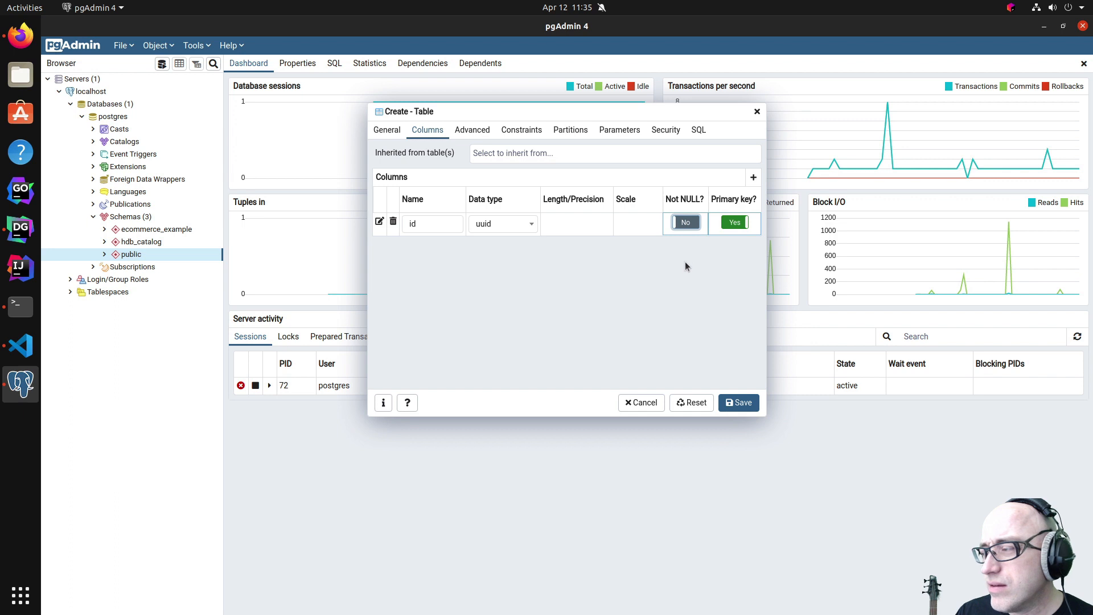
mouse_move(460, 319)
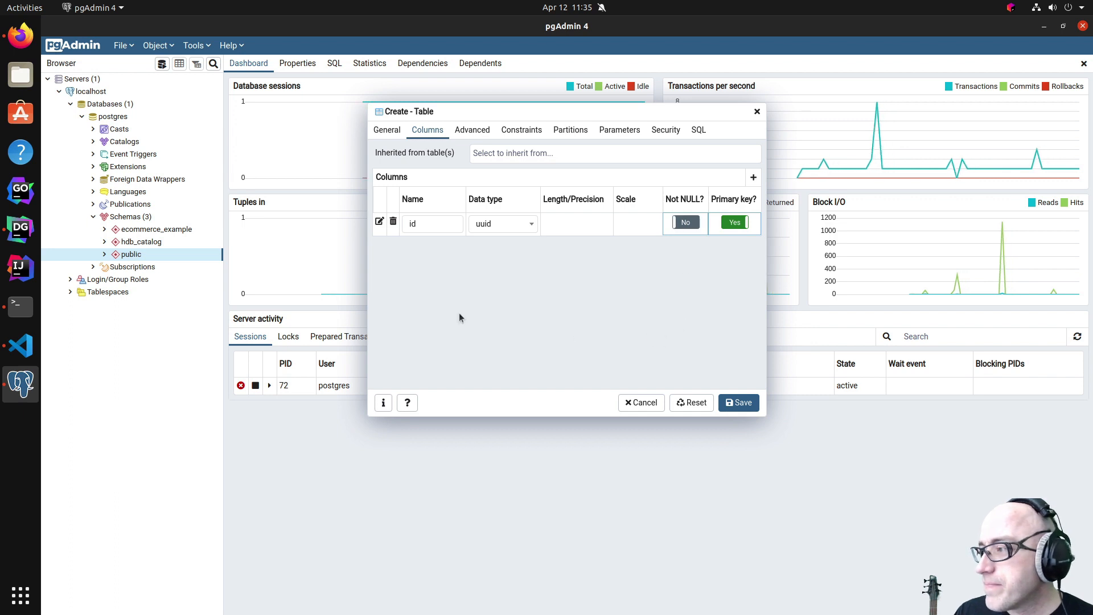
Add a name column and set its data type to text after searching the type list
click(753, 176)
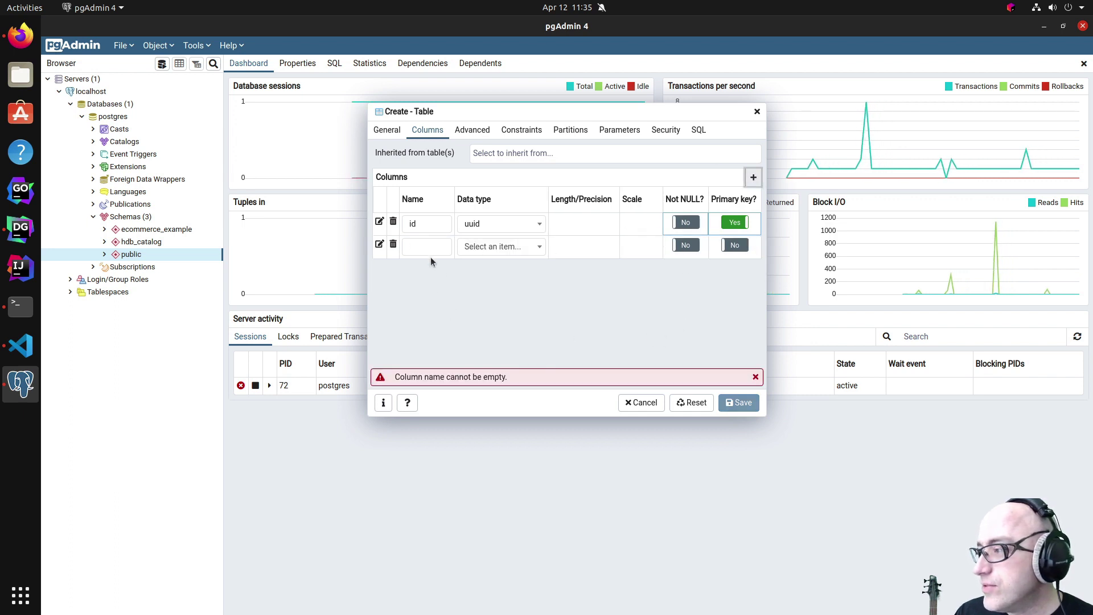
click(502, 246)
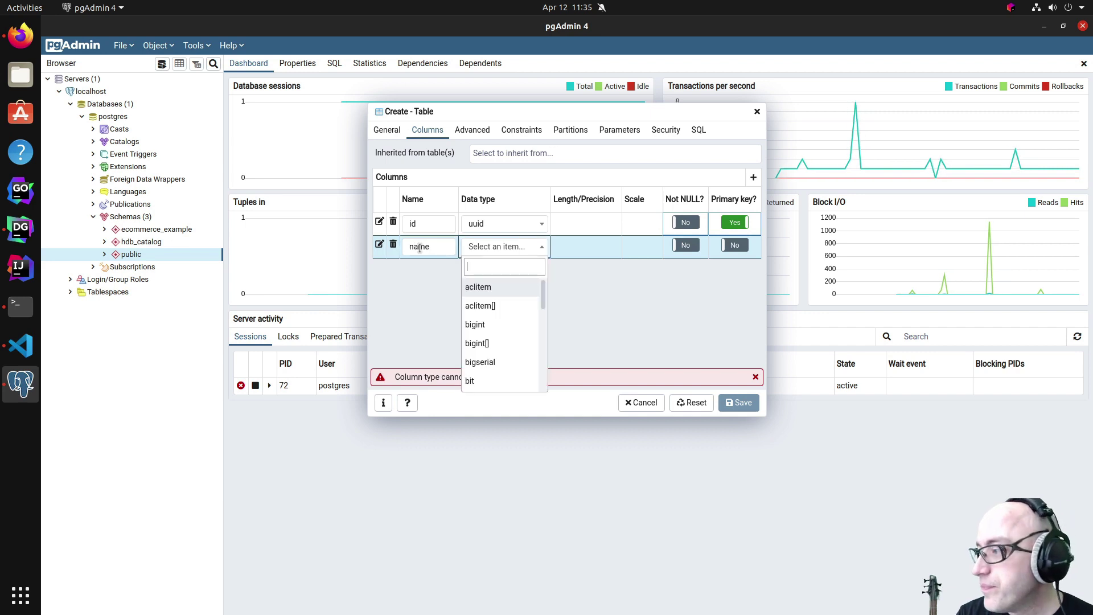
text(var)
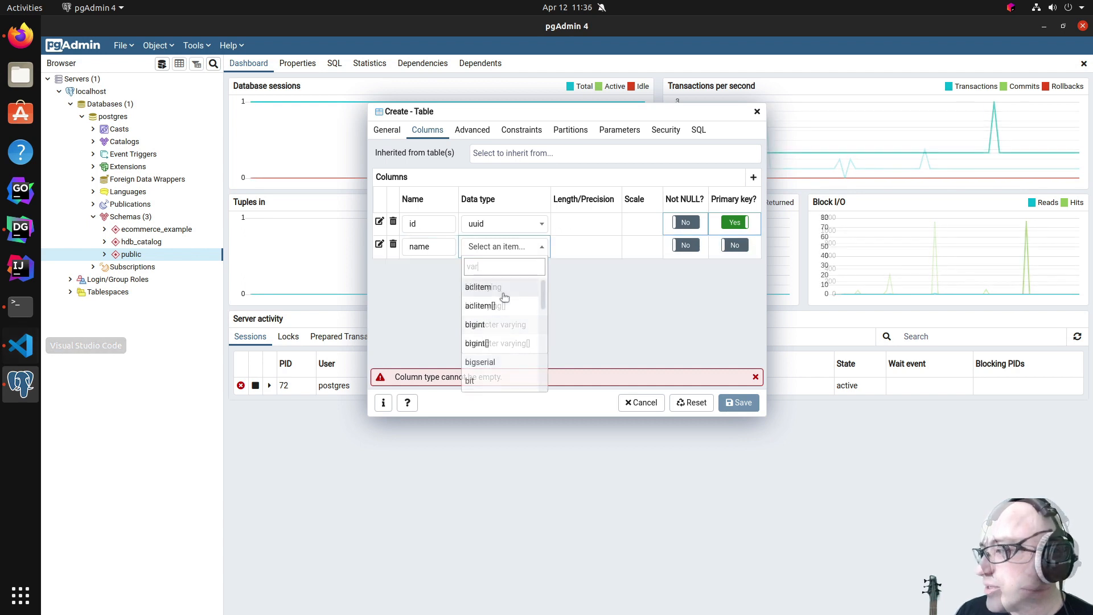
text(text)
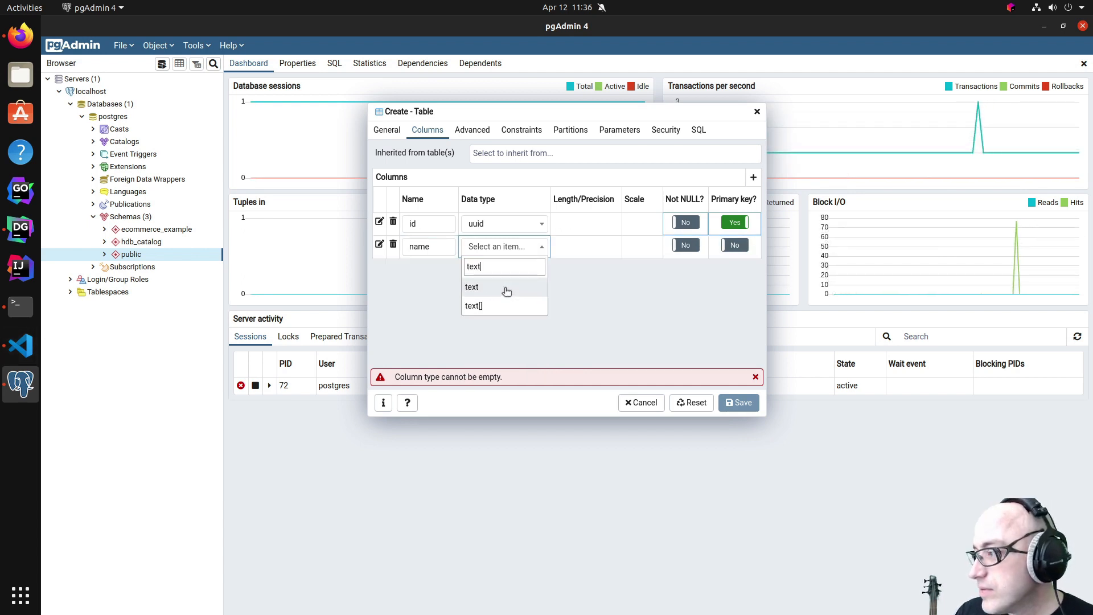
click(472, 287)
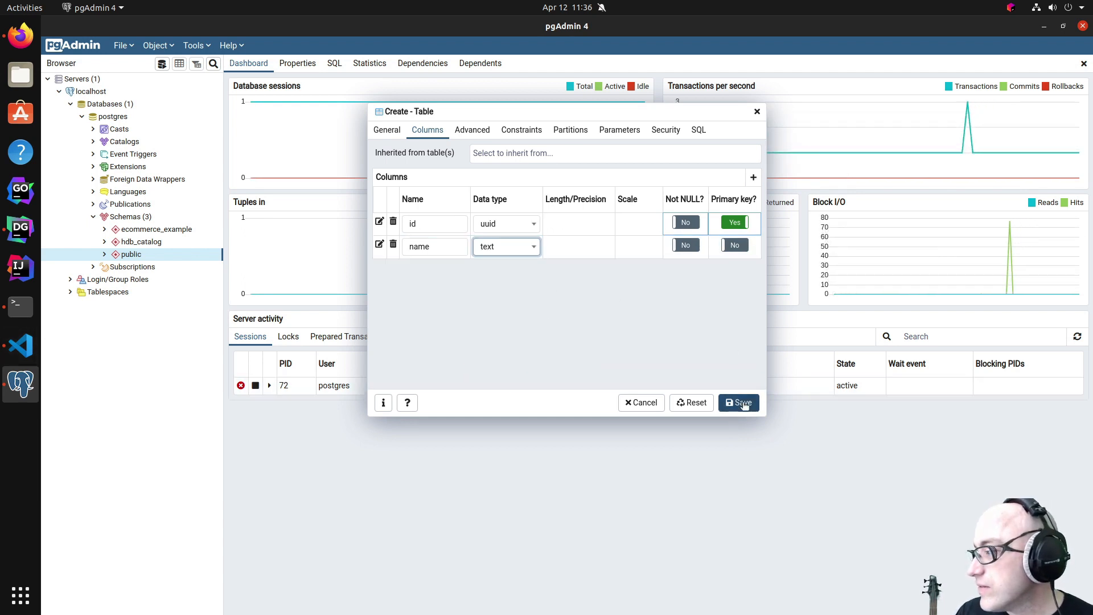